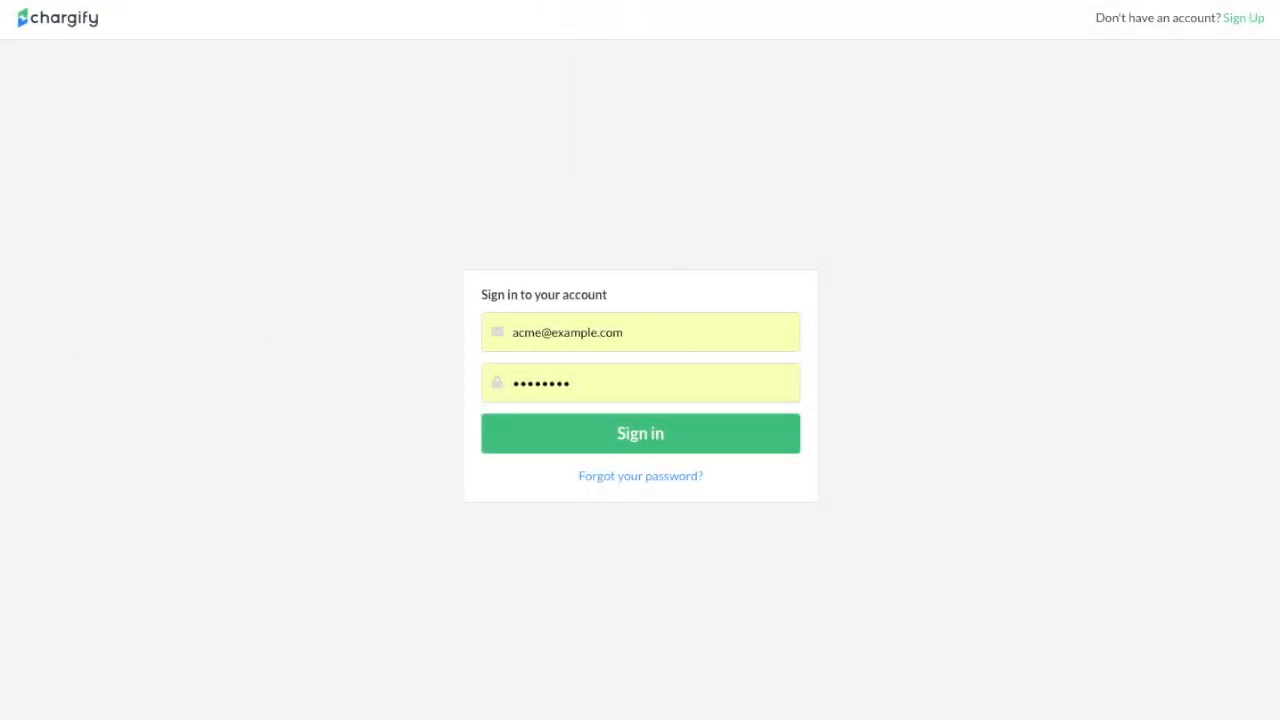
mouse_move(638, 468)
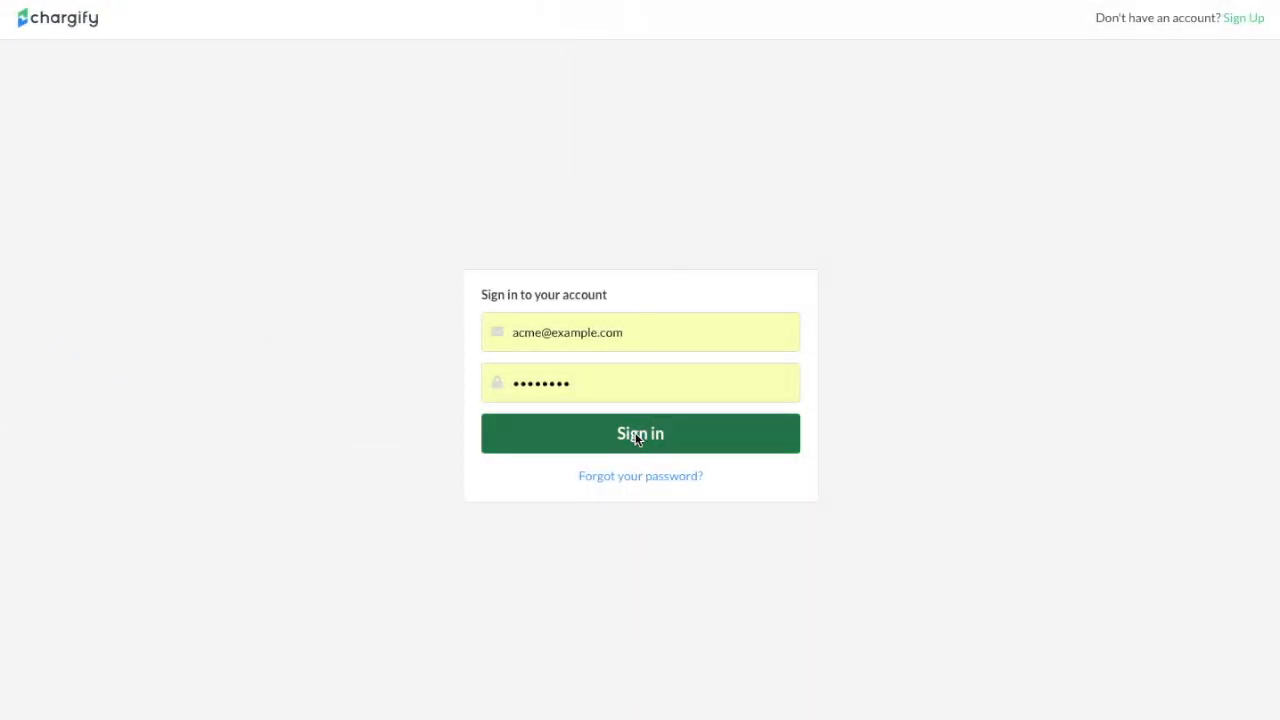
- Sign in to Chargify with the pre-filled login credentials
left_click(639, 433)
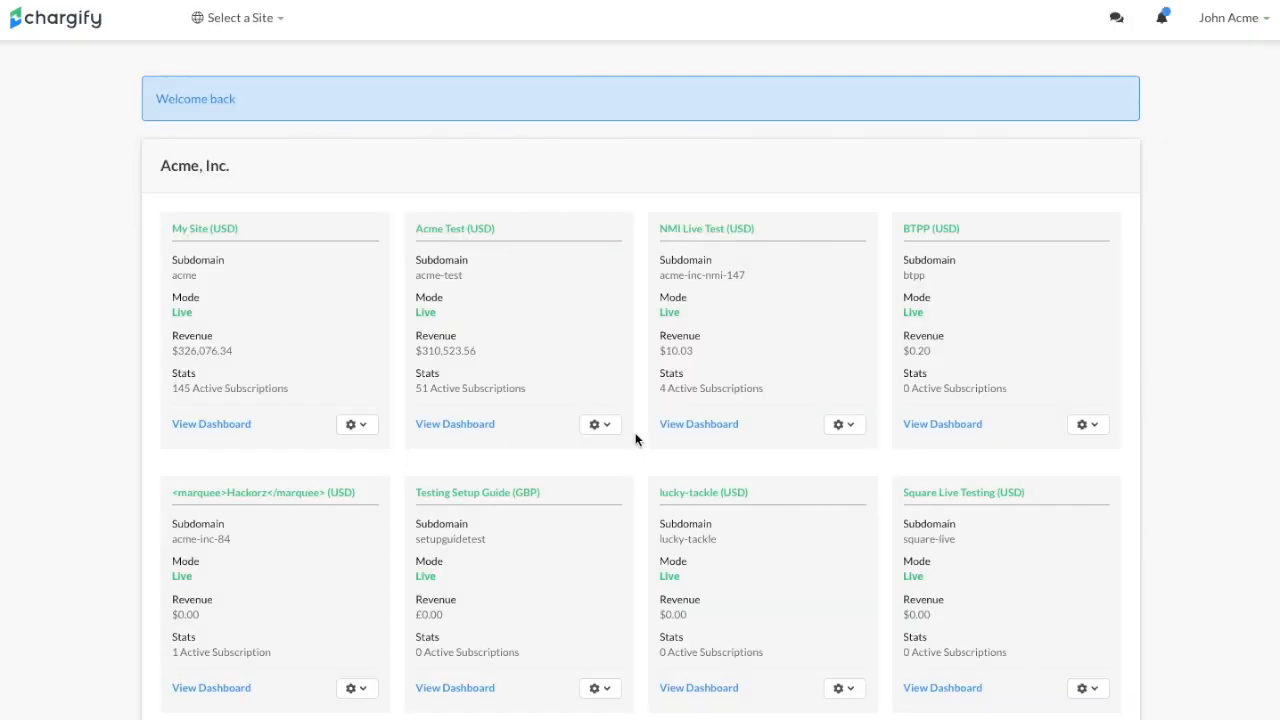
mouse_move(989, 211)
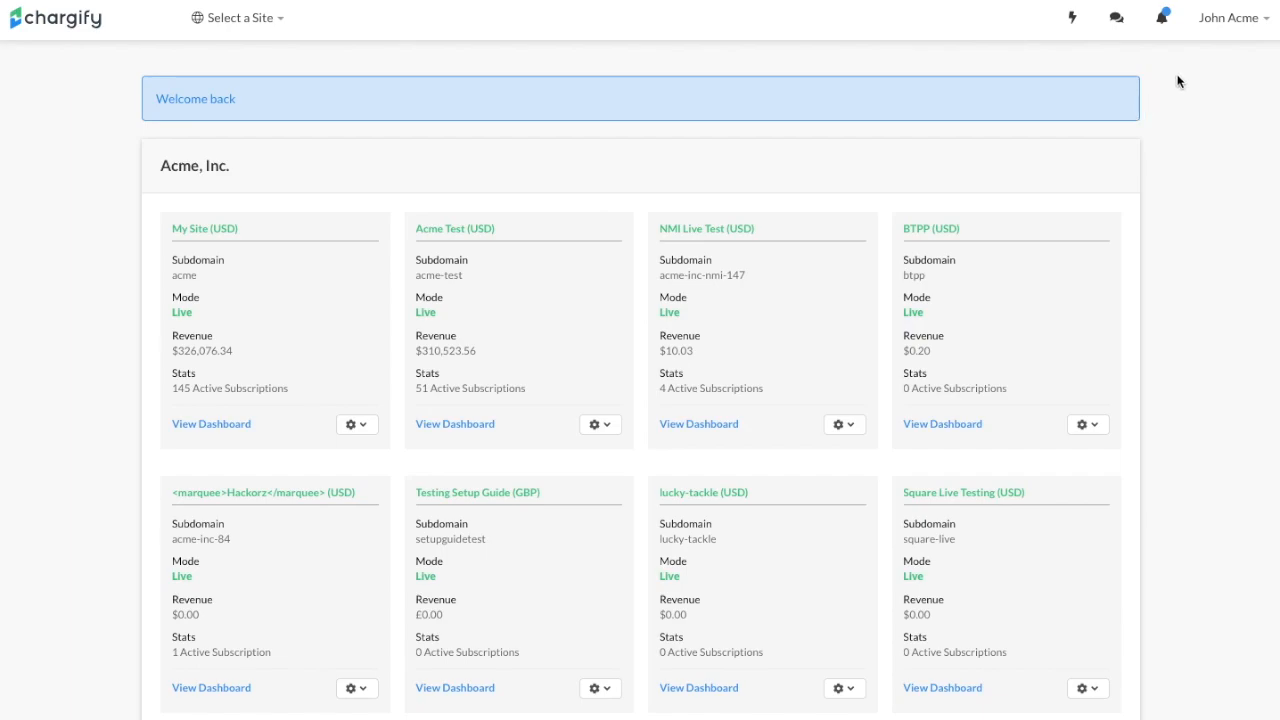
- Open Account from the user menu and scroll down to two-factor authentication
left_click(1232, 18)
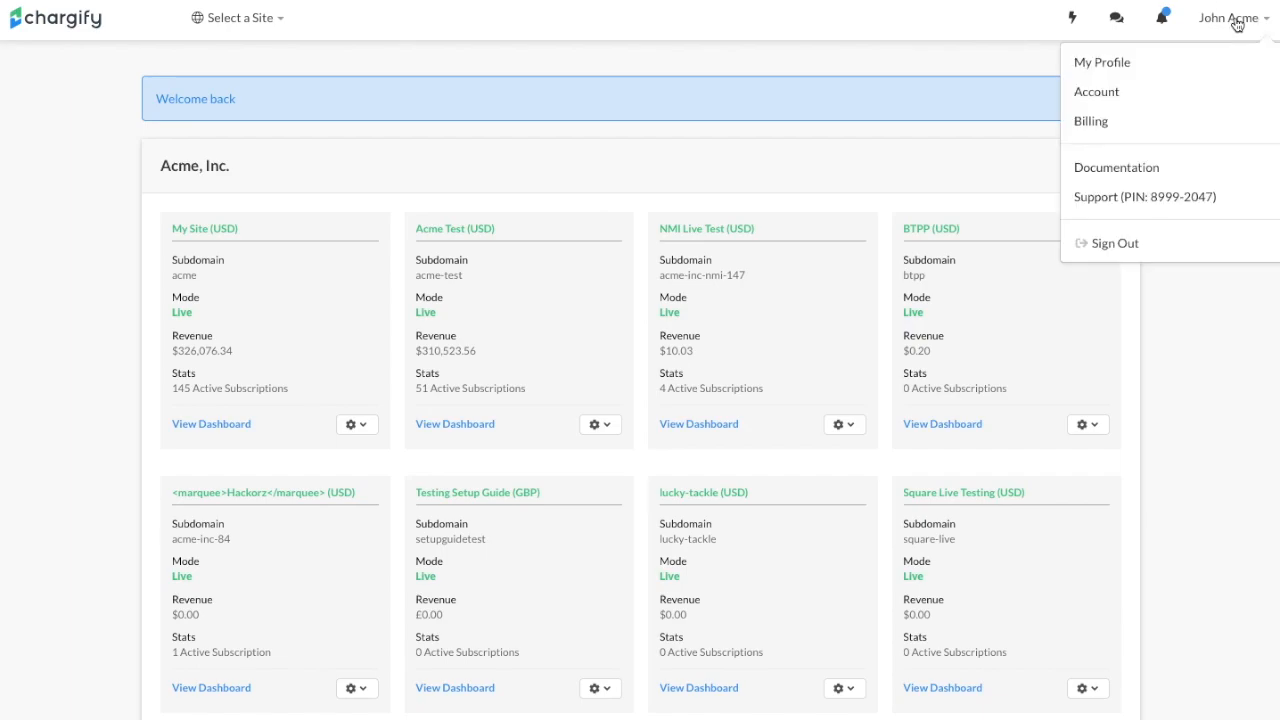
mouse_move(1101, 62)
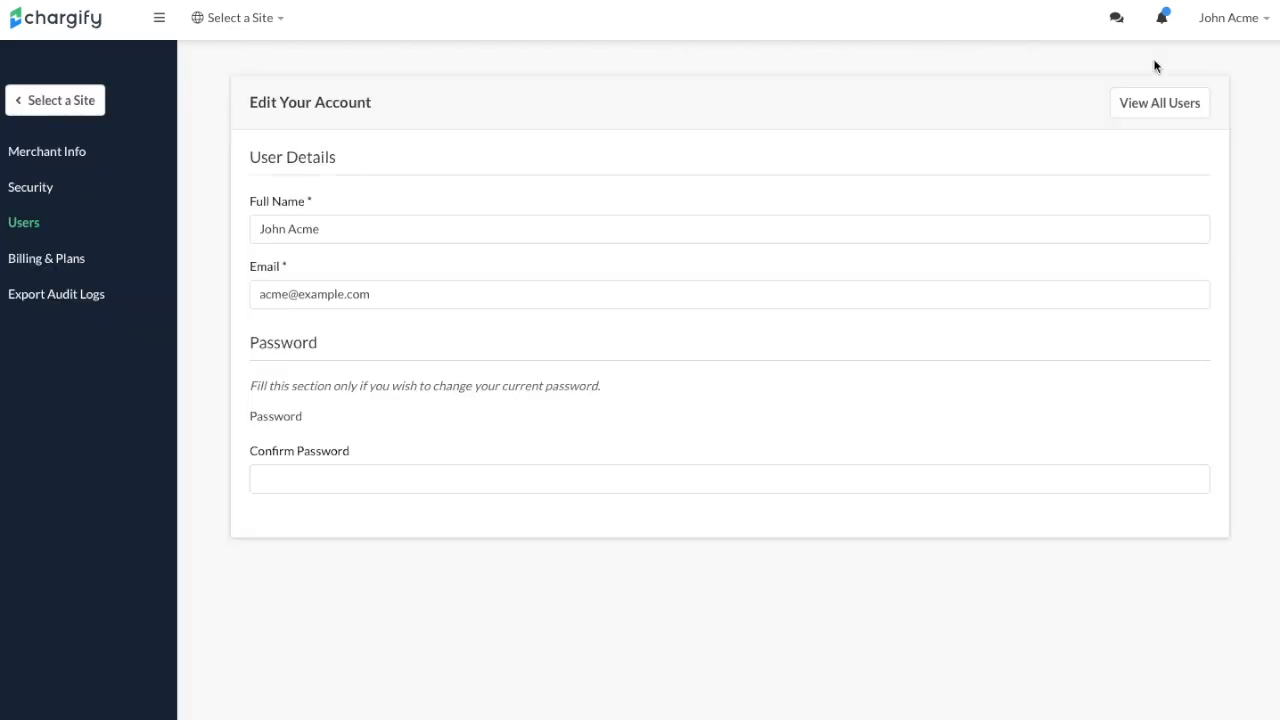
scroll("down", 3)
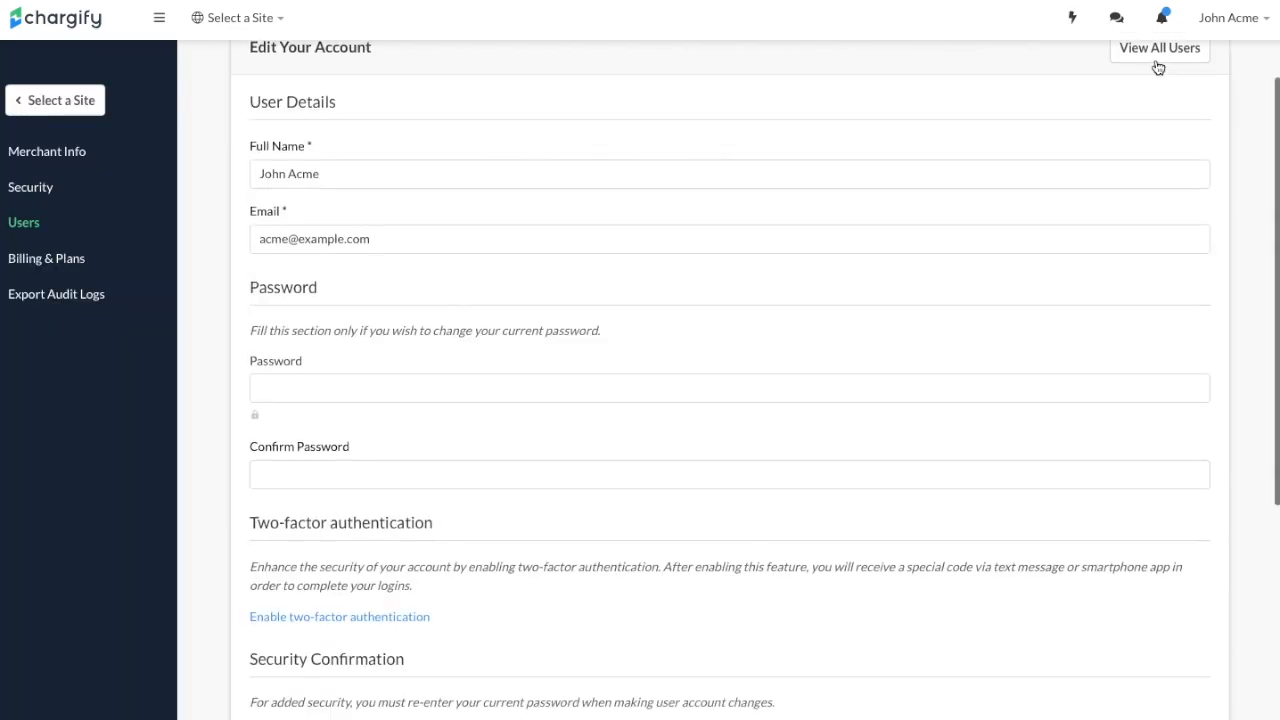
scroll("down", 3)
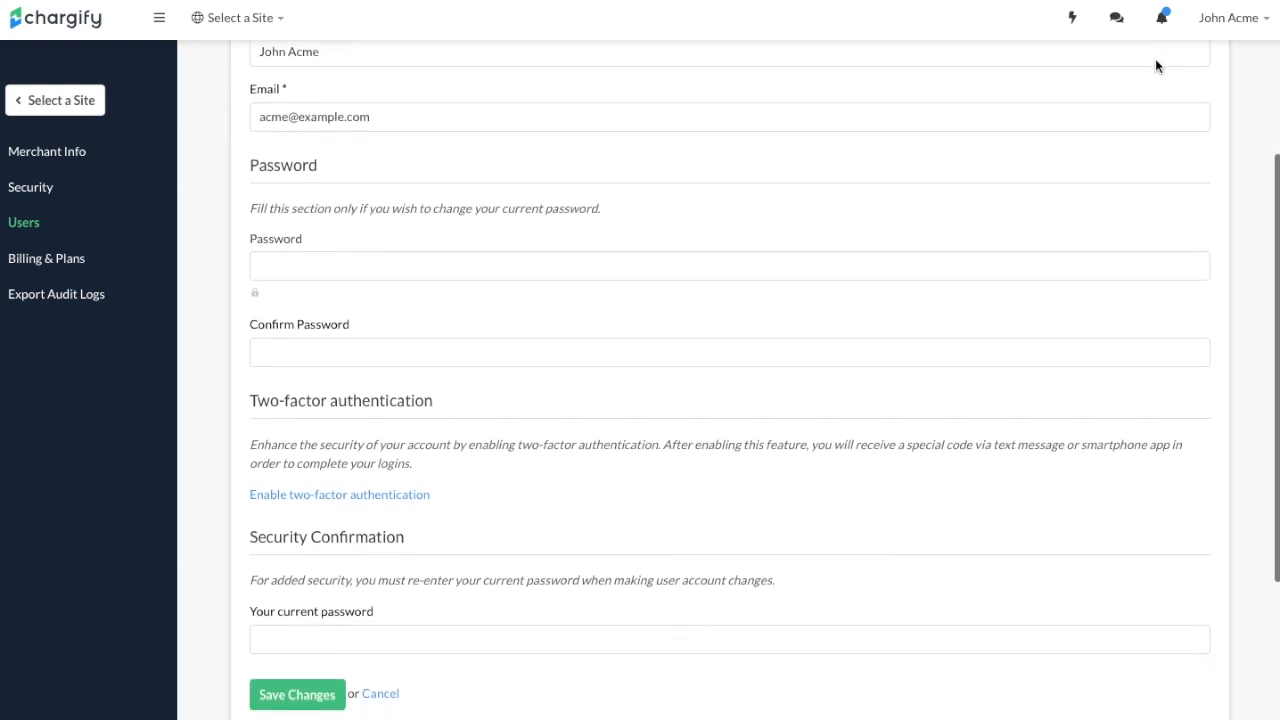
scroll("down", 3)
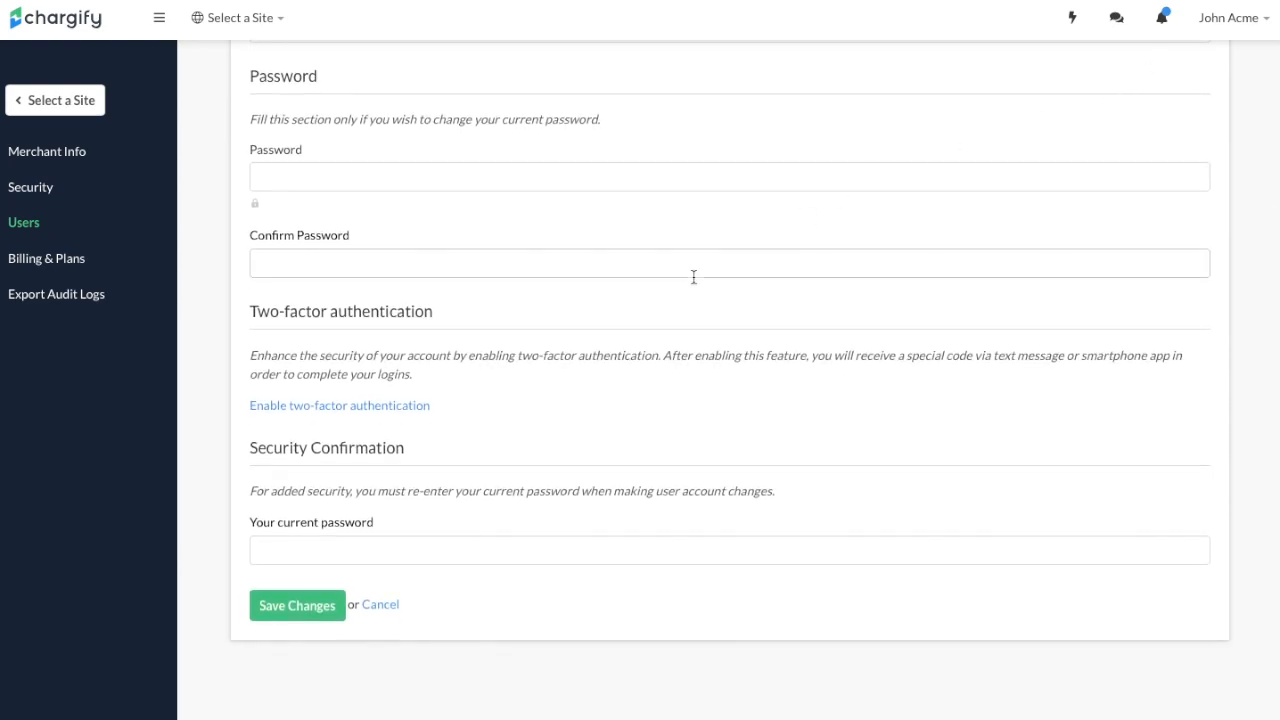
mouse_move(339, 405)
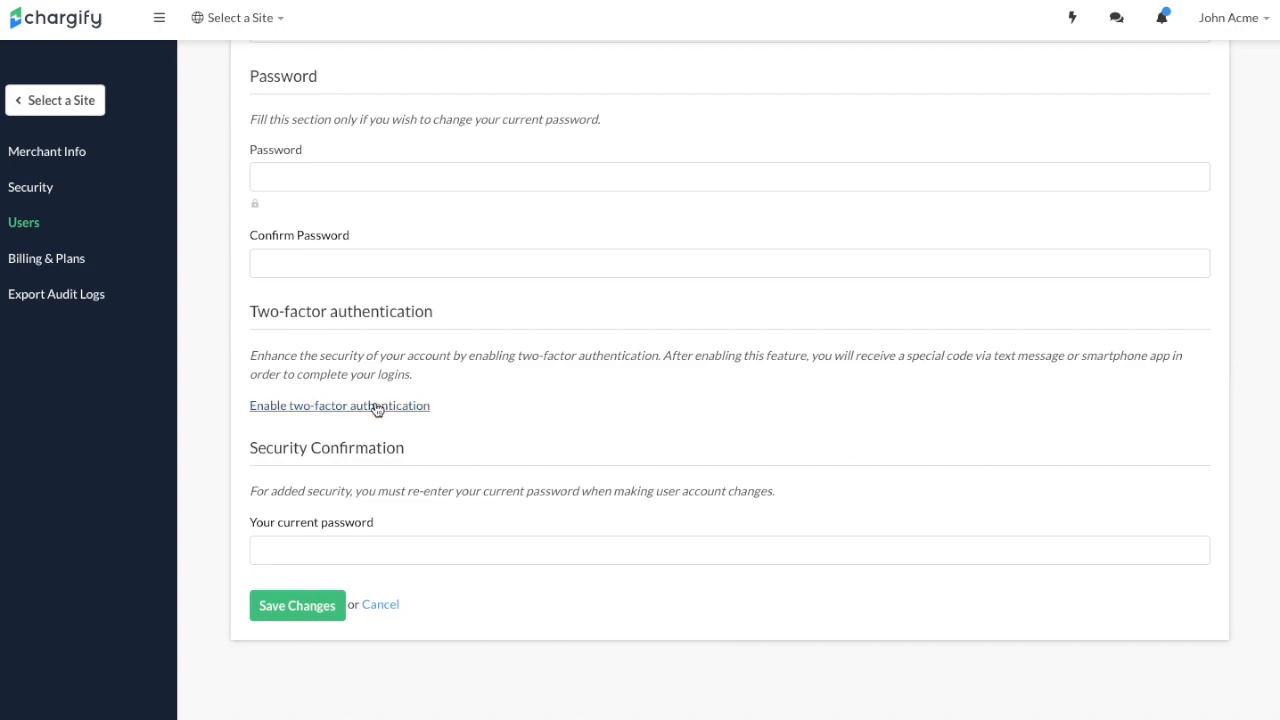
left_click(375, 405)
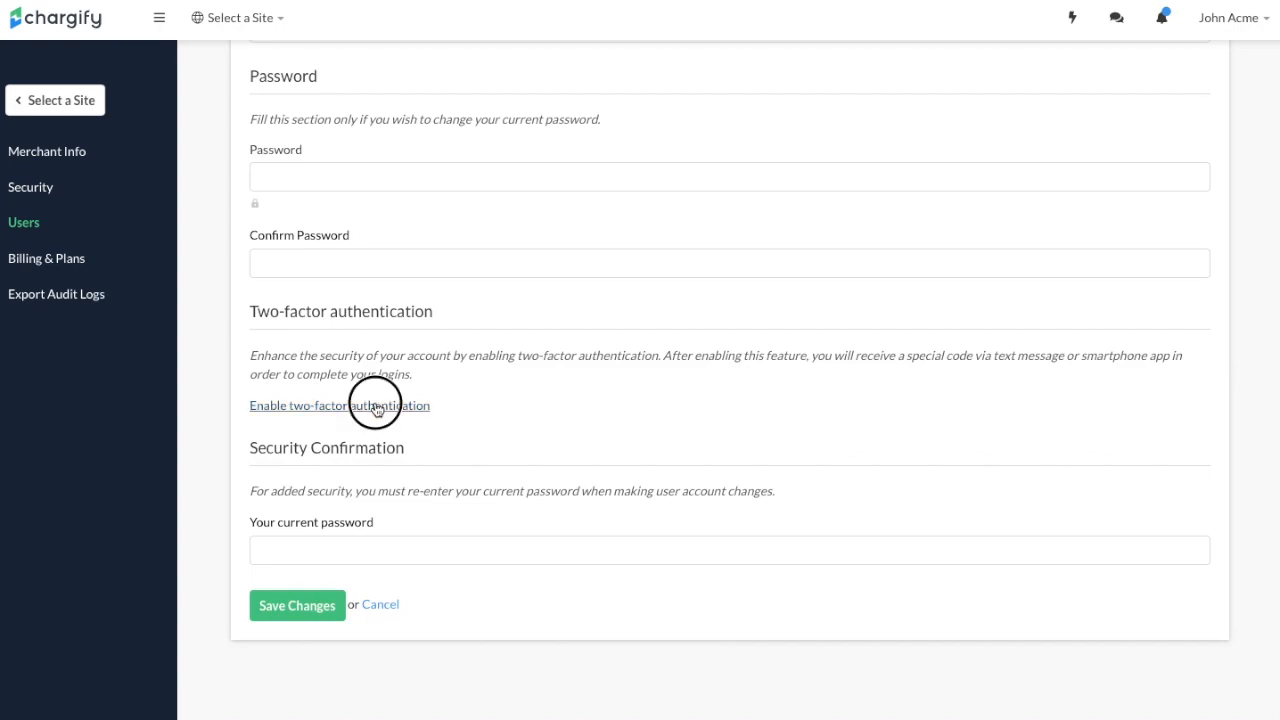
- Open the Enable Two-Factor Authentication form with country code and mobile number
left_click(338, 405)
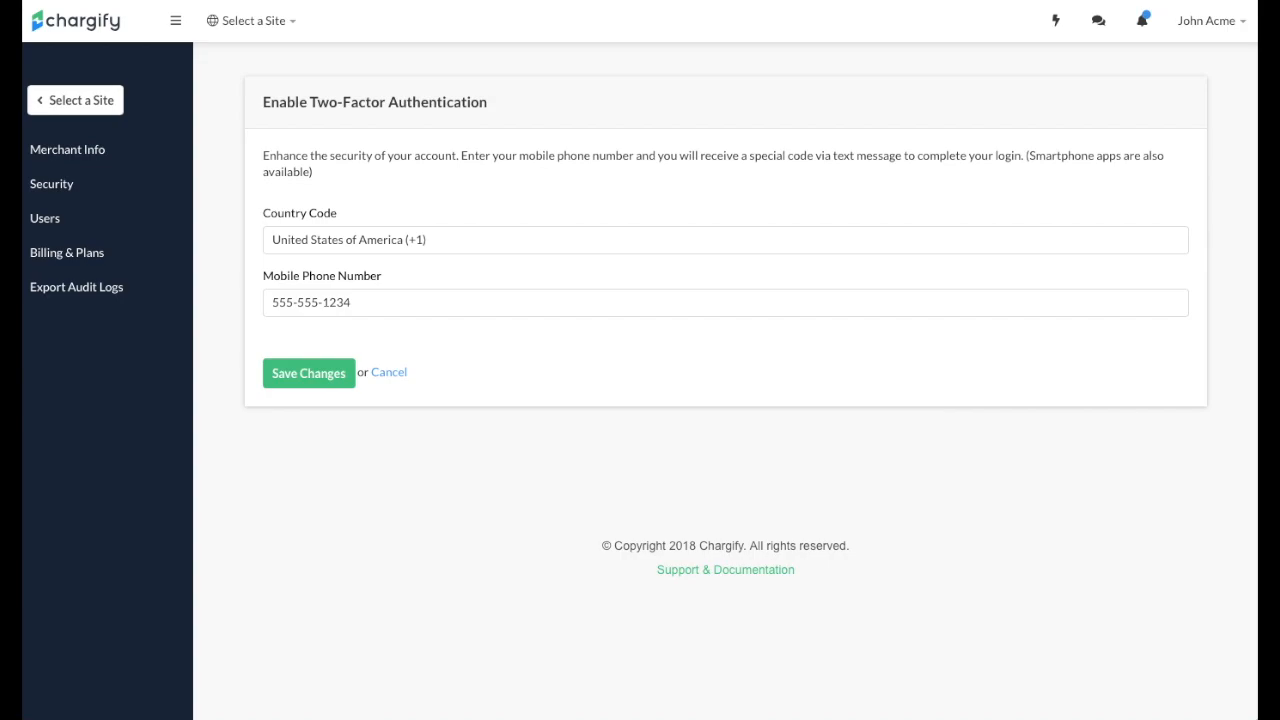
mouse_move(85, 149)
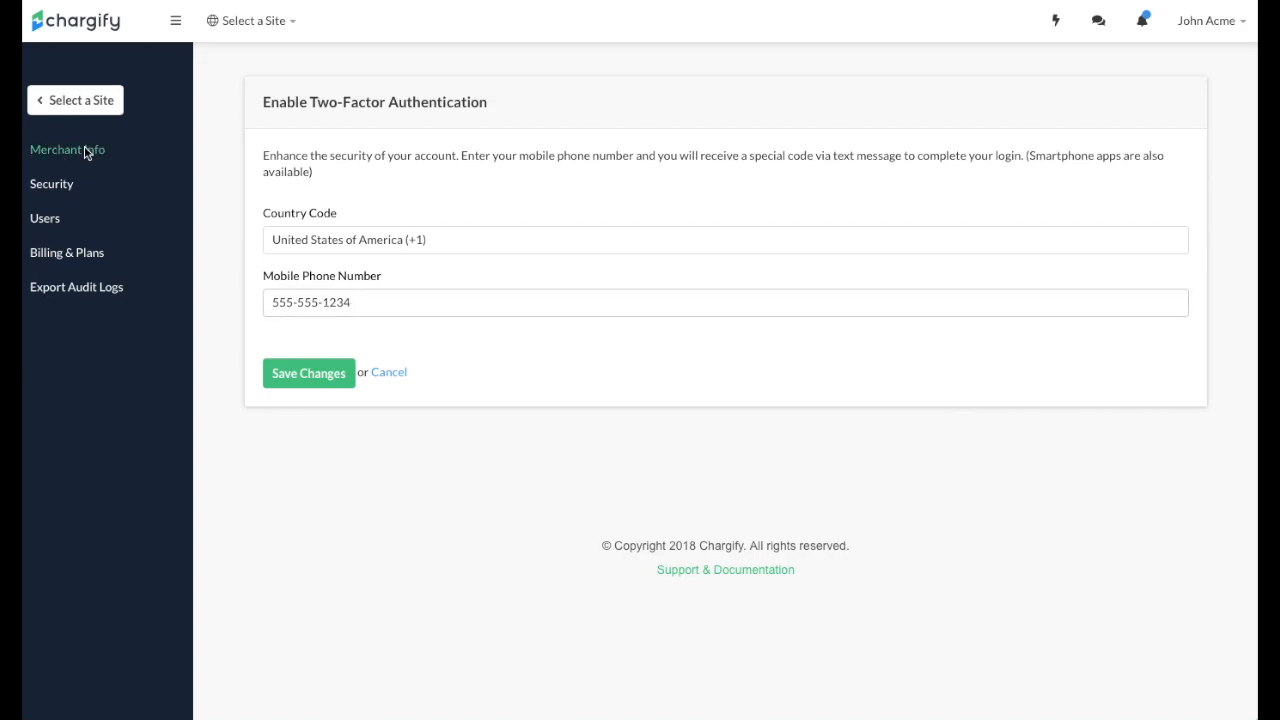
- Review Acme, Inc. merchant info and keep Eastern Time (US & Canada) as time zone
left_click(67, 149)
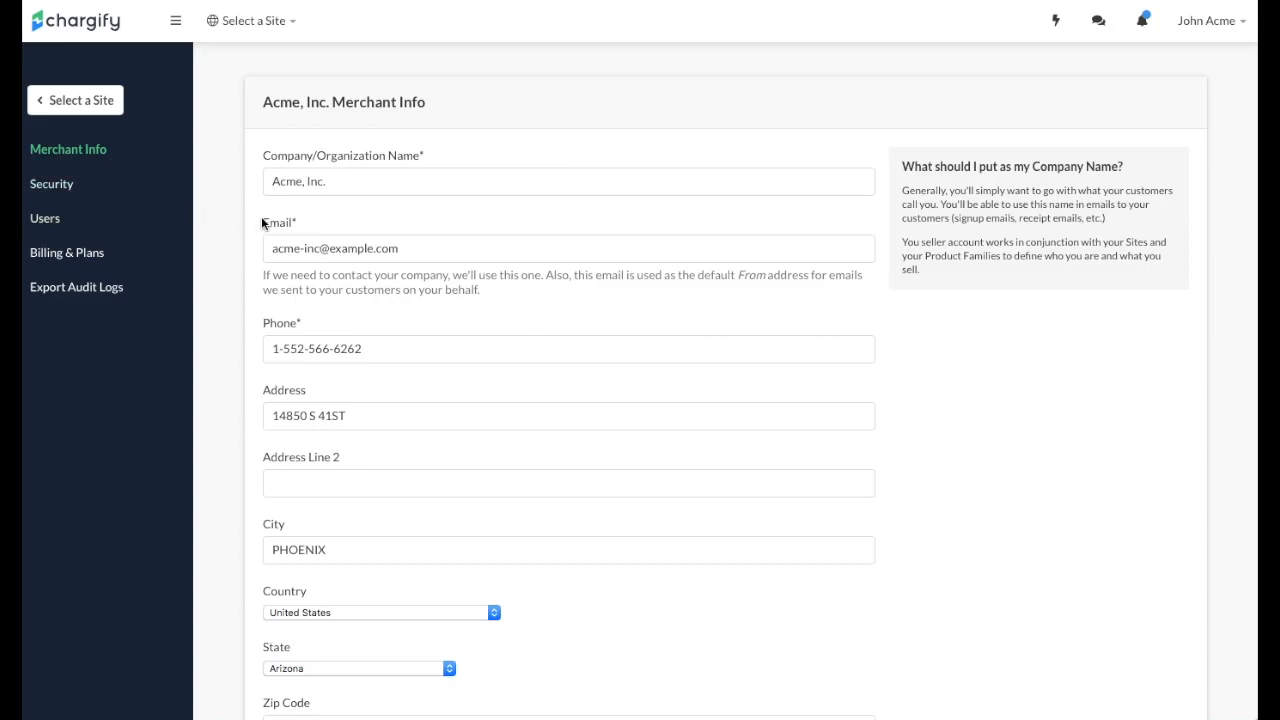
double_click(334, 248)
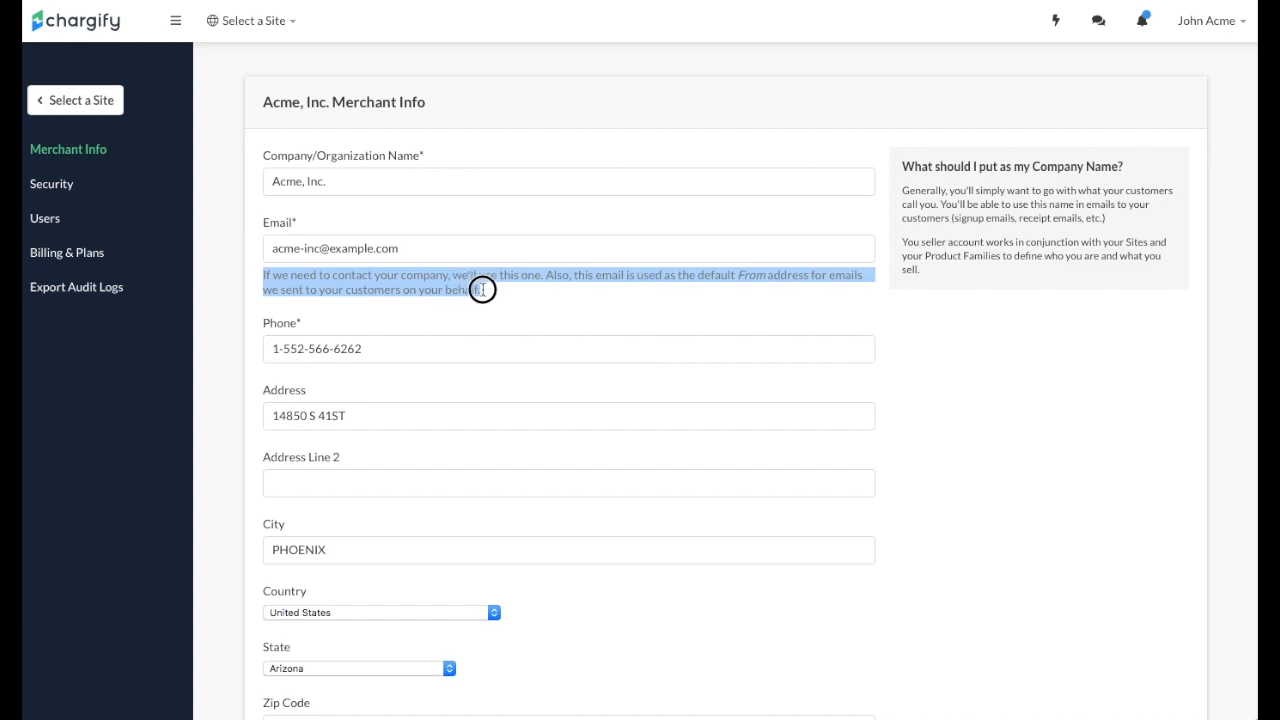
mouse_move(225, 319)
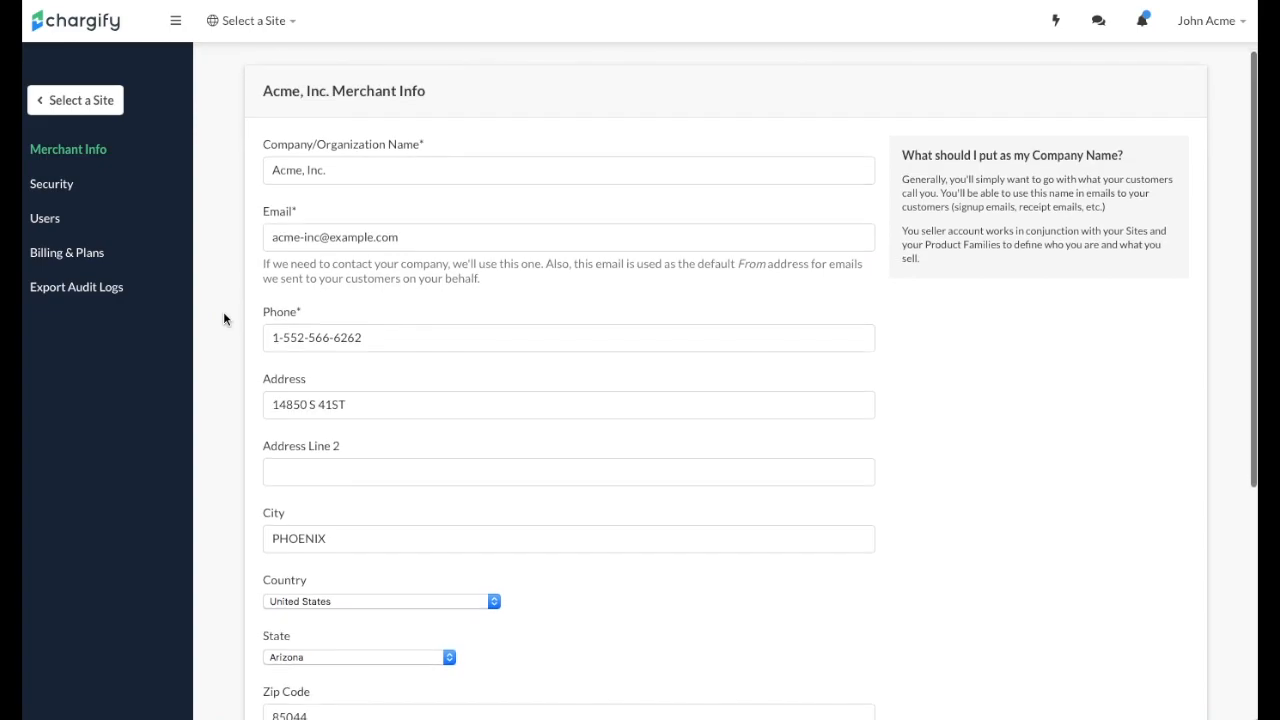
scroll("down", 3)
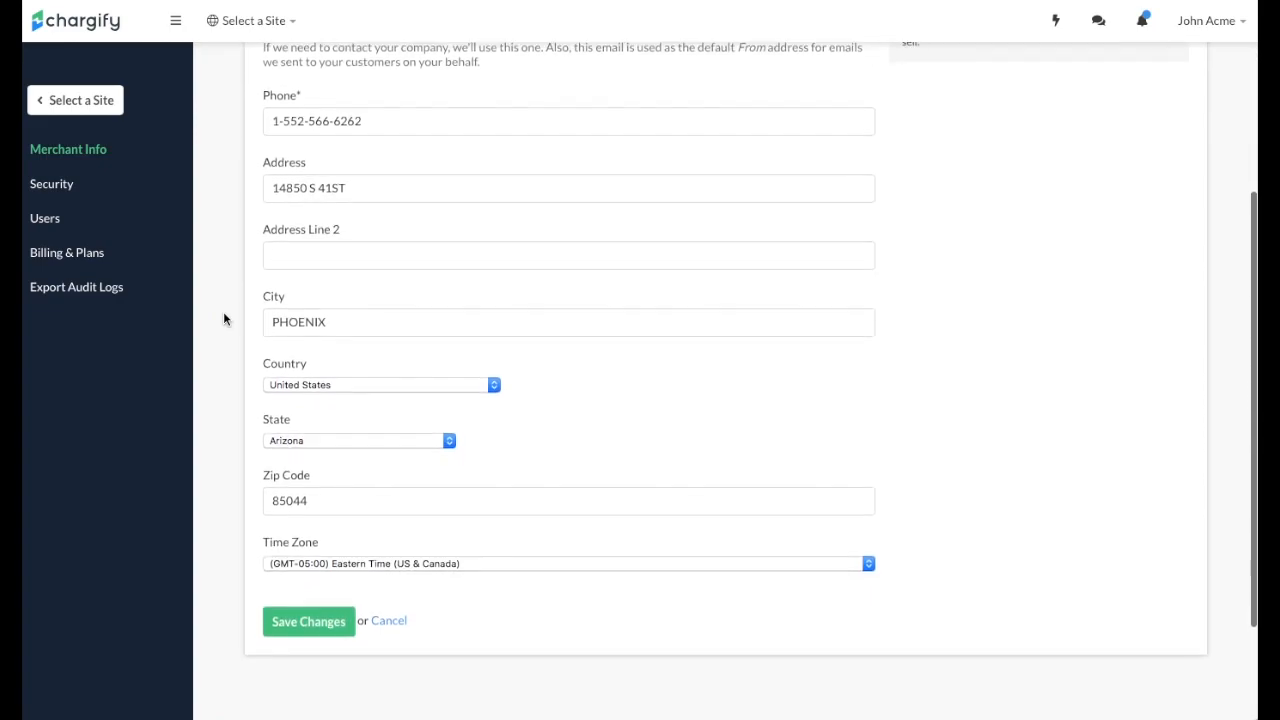
left_click(568, 563)
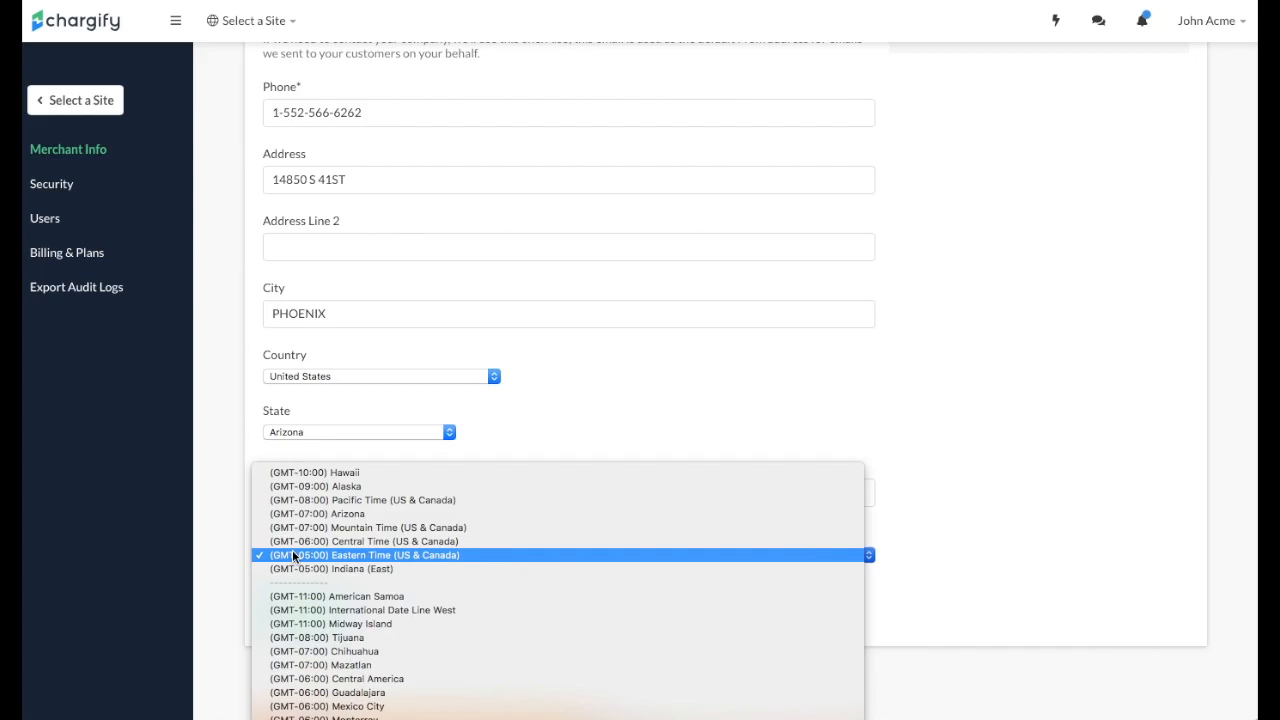
left_click(363, 555)
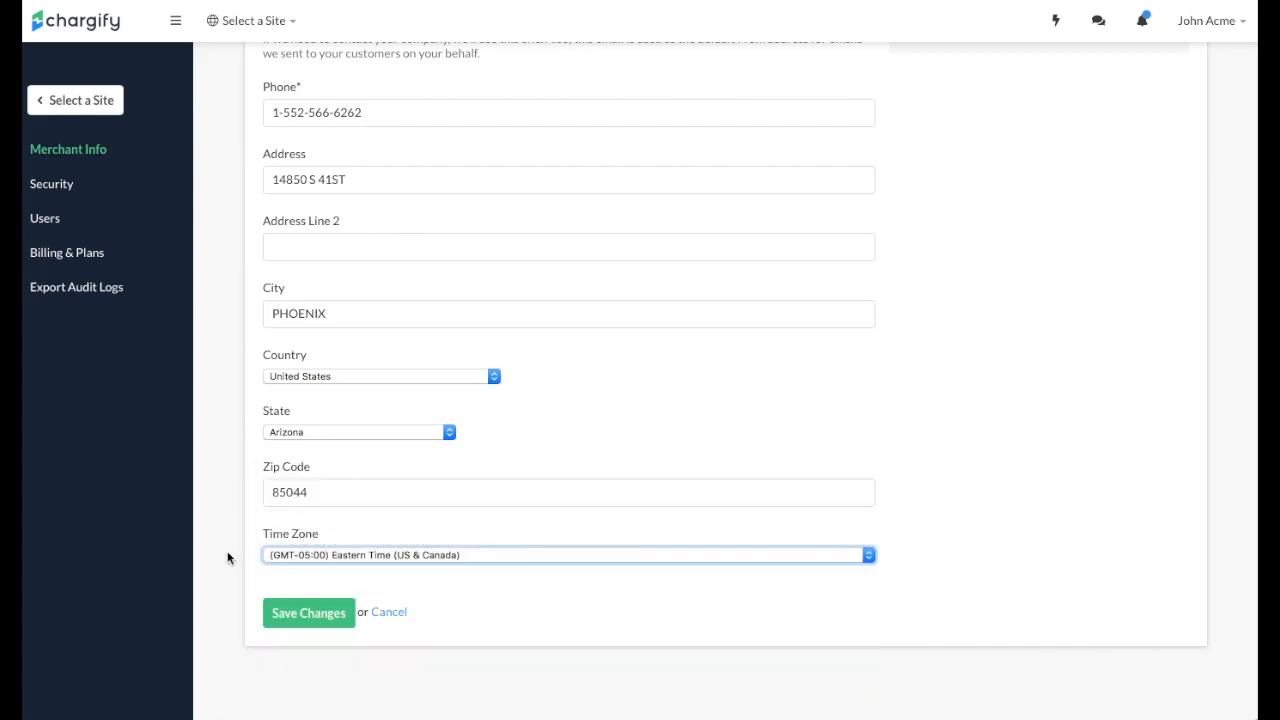
scroll("up", 3)
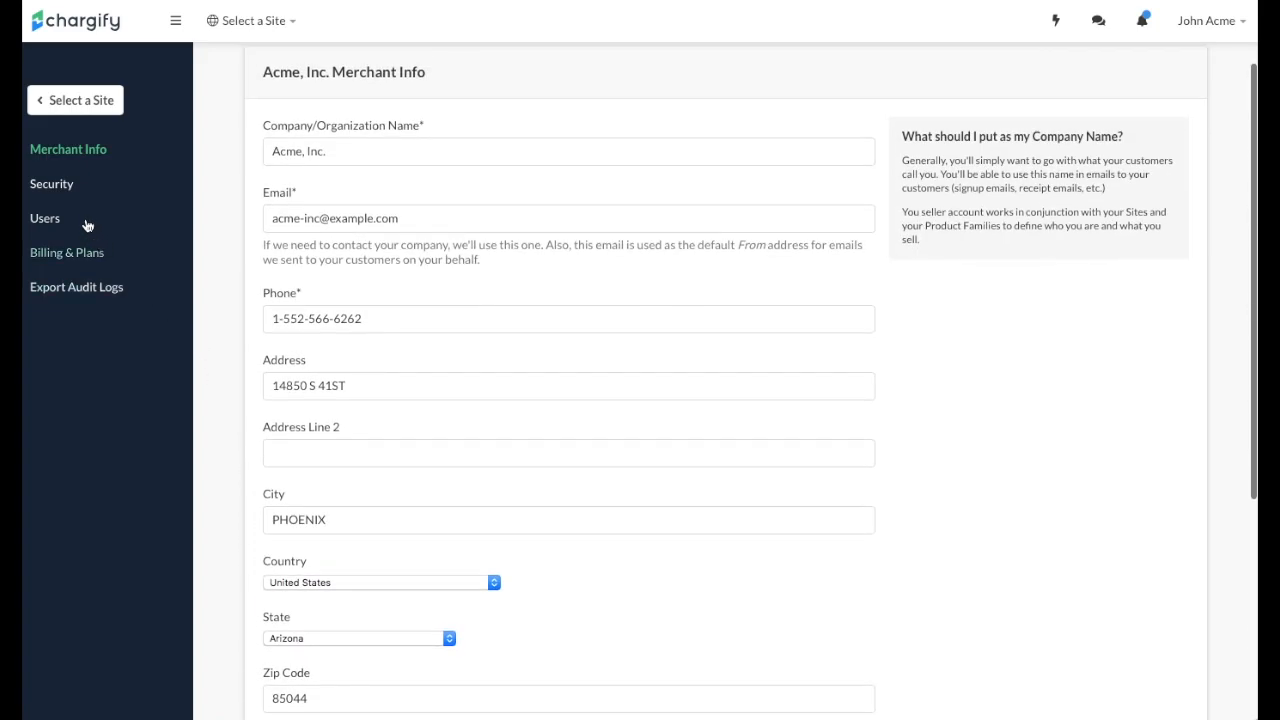
- Set Security policies: require two-factor, force 60-day password changes, block password reuse
left_click(52, 184)
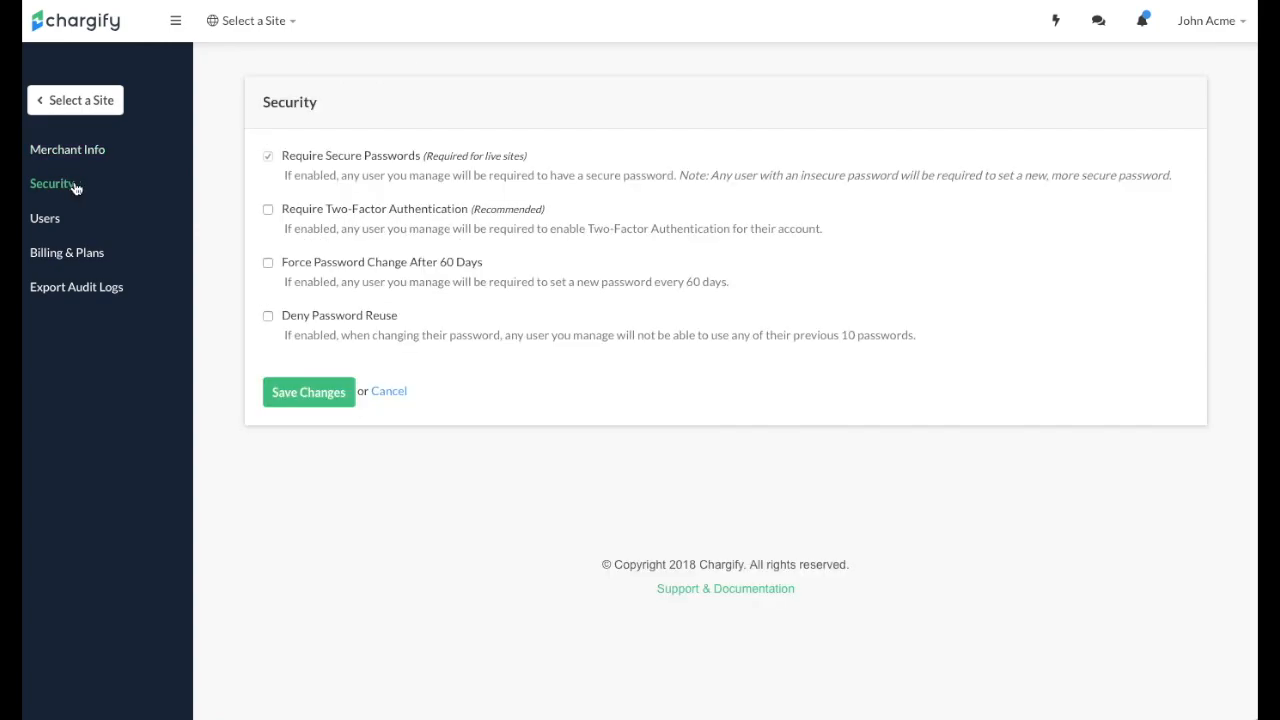
mouse_move(225, 204)
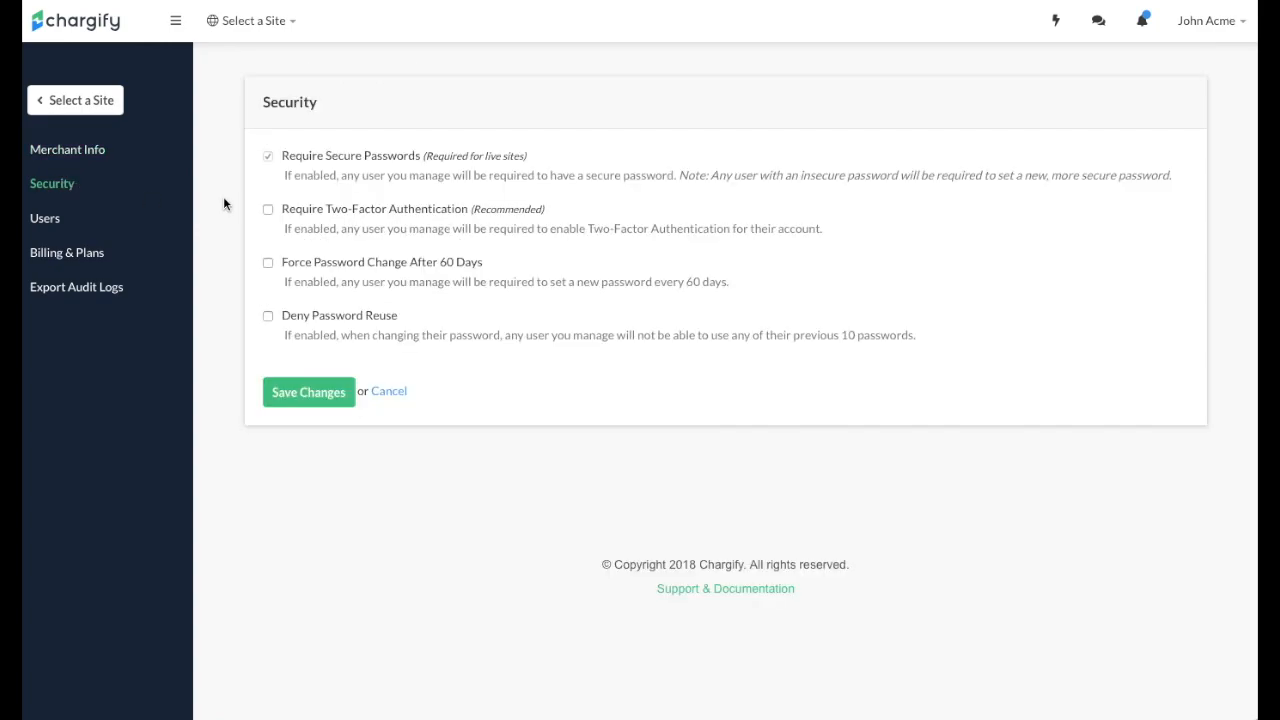
left_click(268, 209)
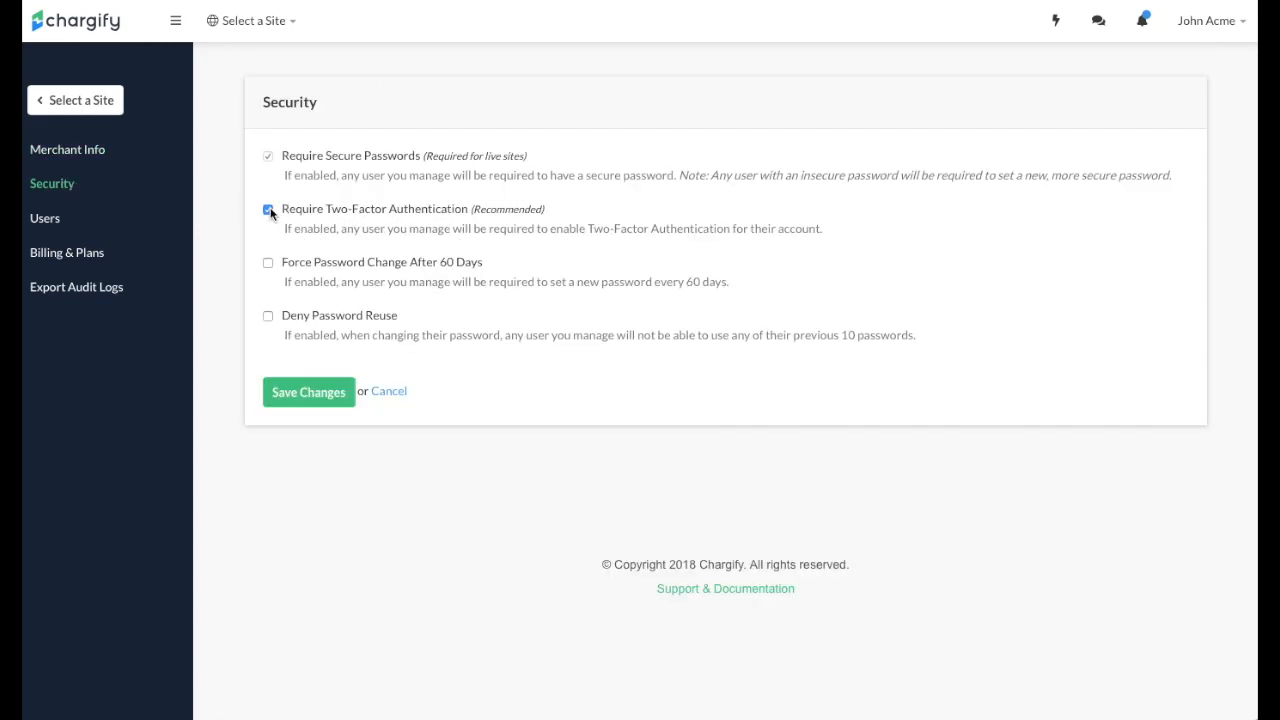
left_click(268, 209)
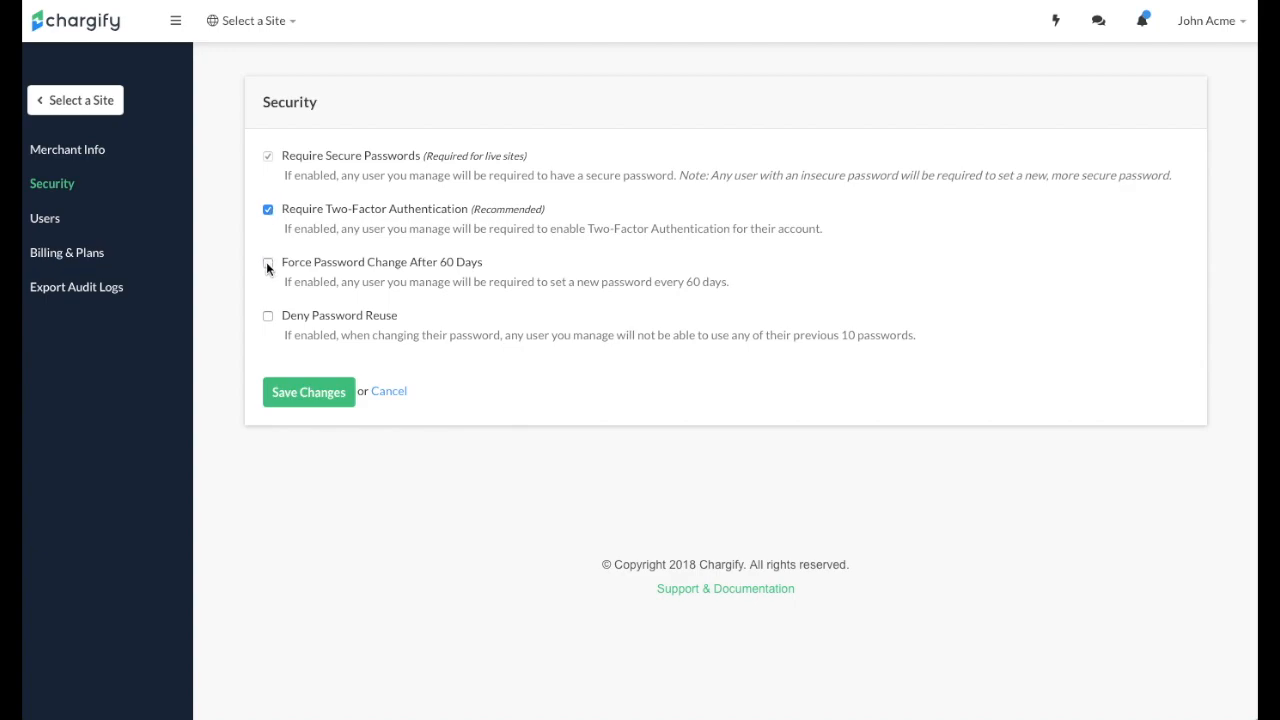
left_click(267, 262)
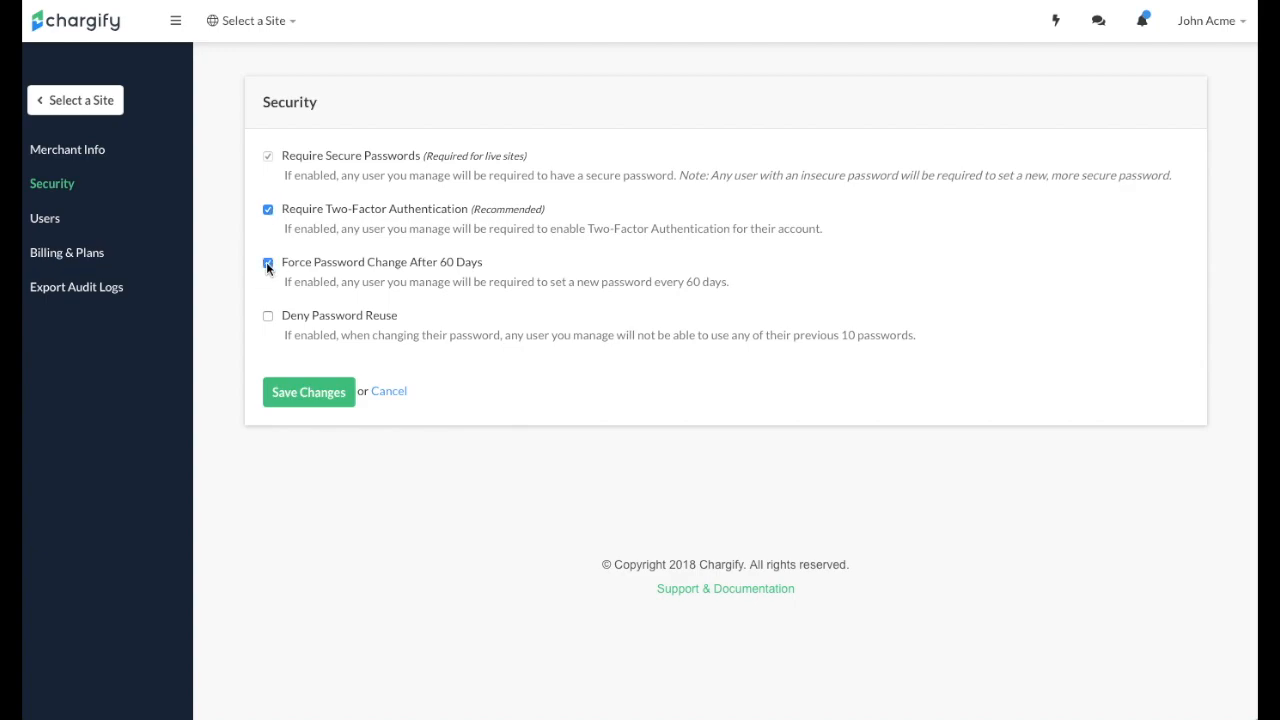
left_click(267, 262)
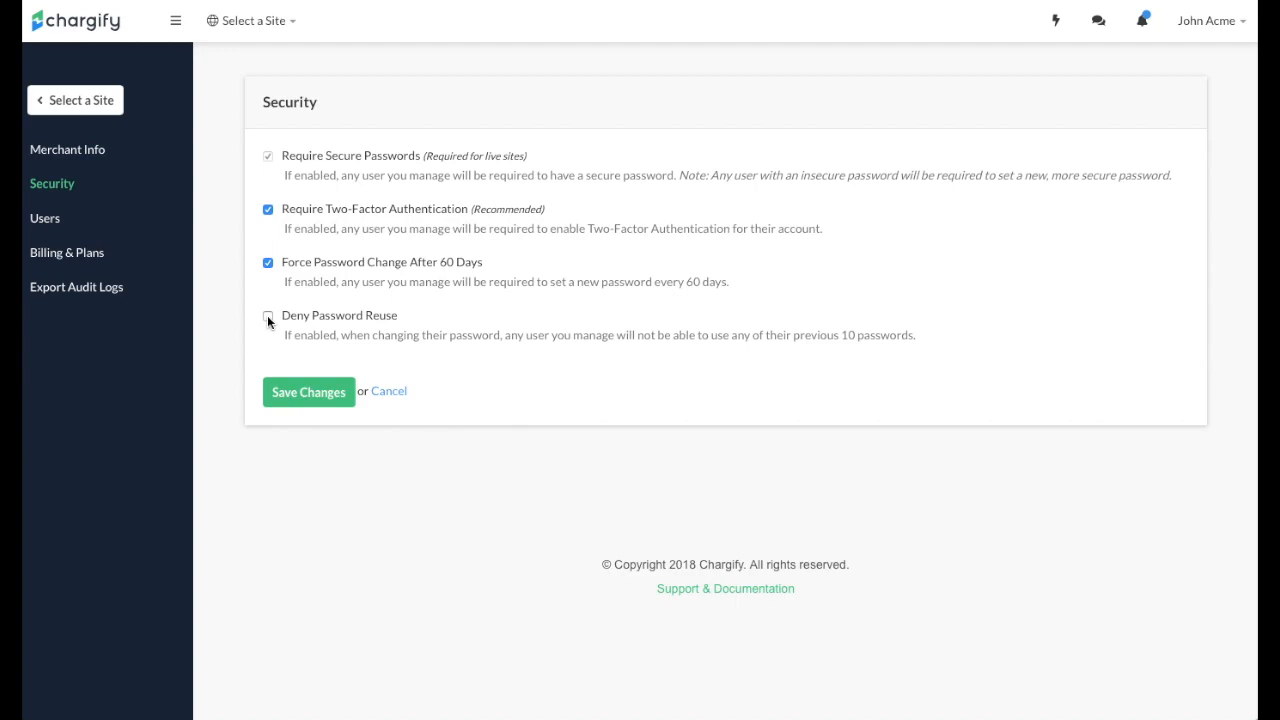
left_click(267, 315)
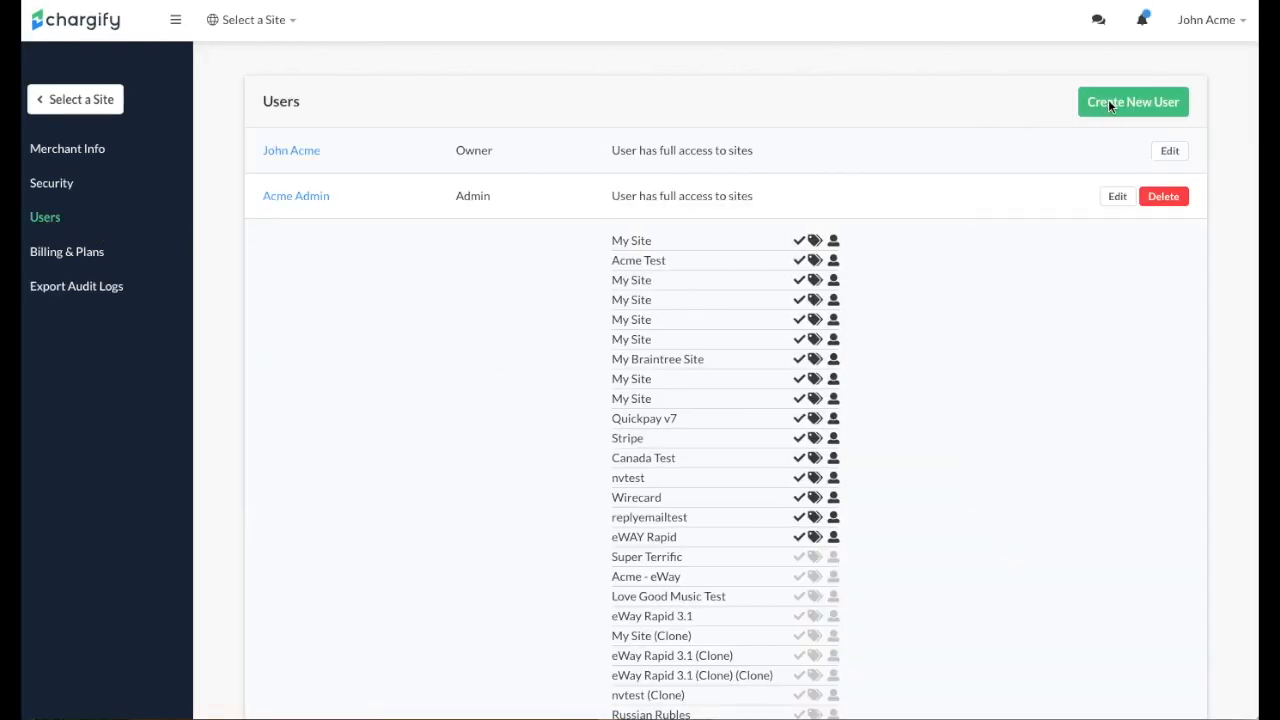
- Start a new user with view access to My Site (Live Mode) plus financial metrics permission
left_click(1132, 101)
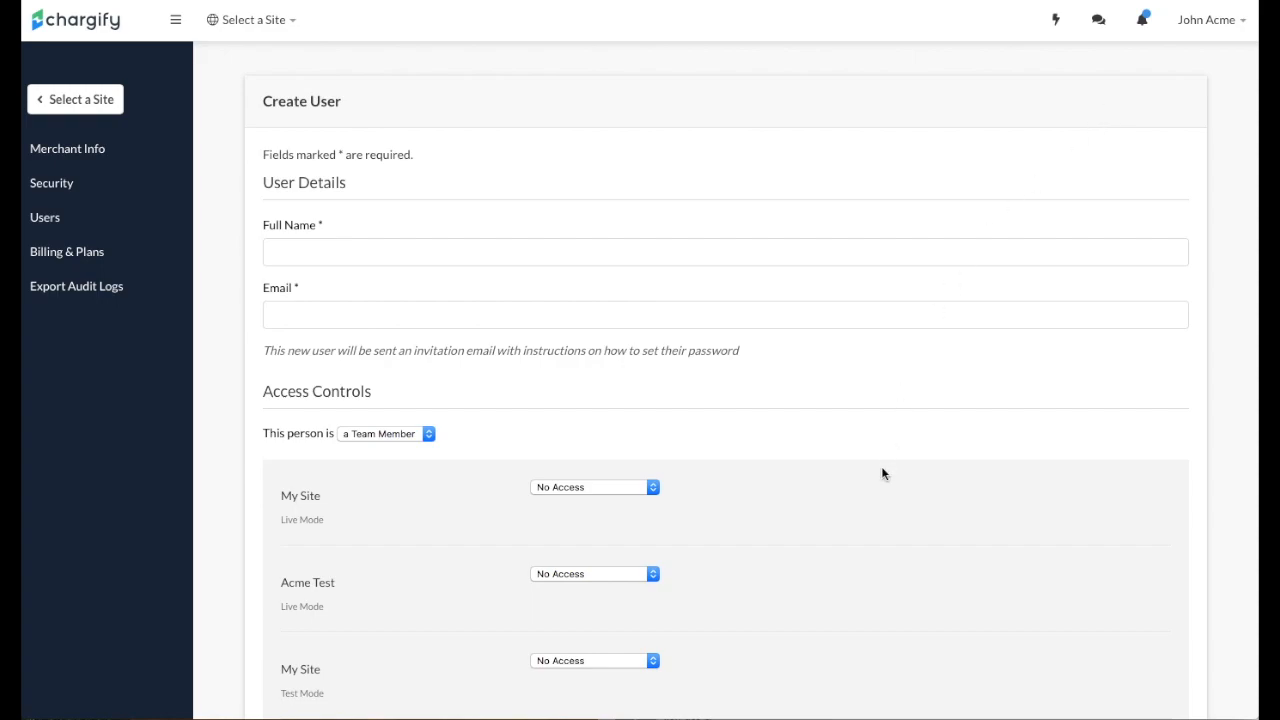
scroll("down", 3)
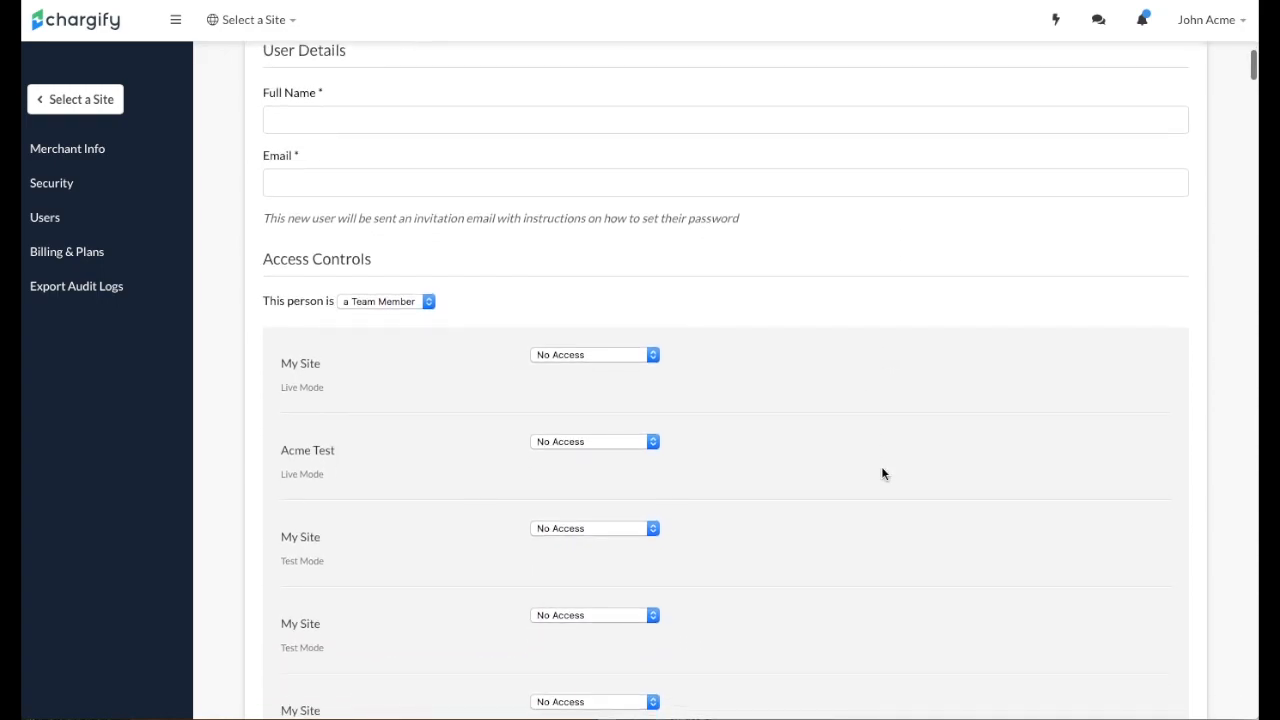
left_click(594, 354)
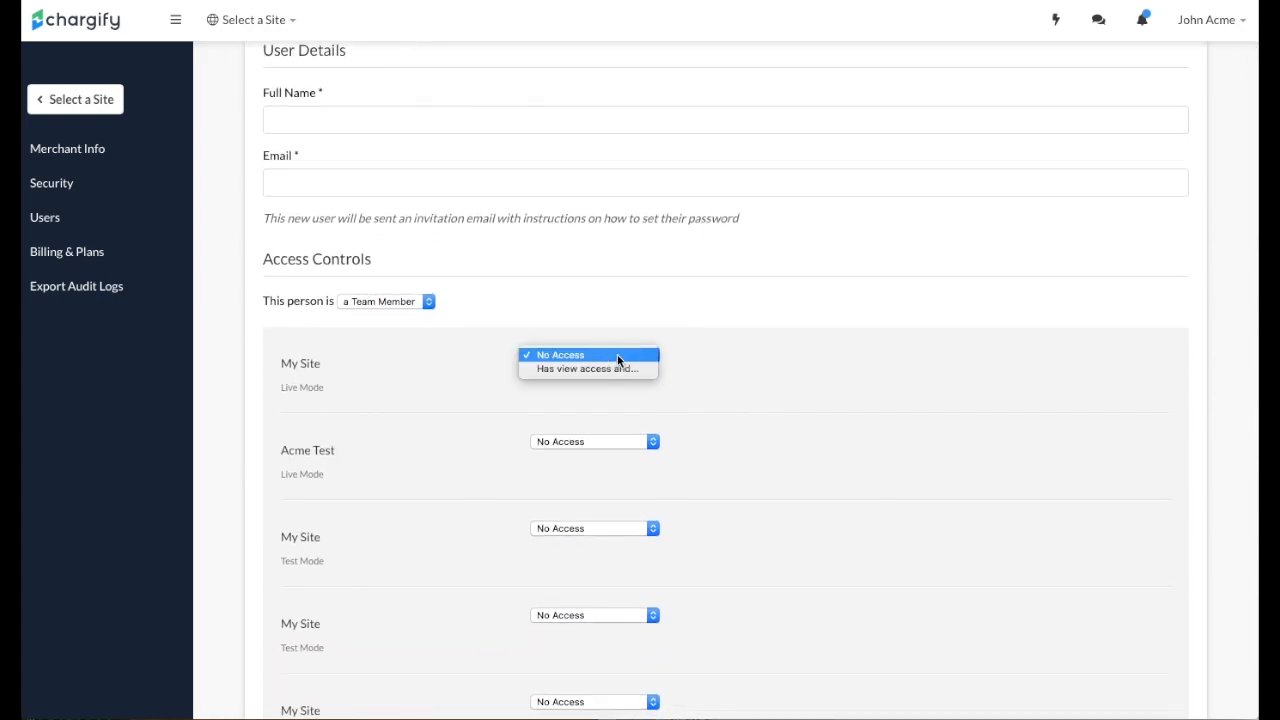
left_click(587, 368)
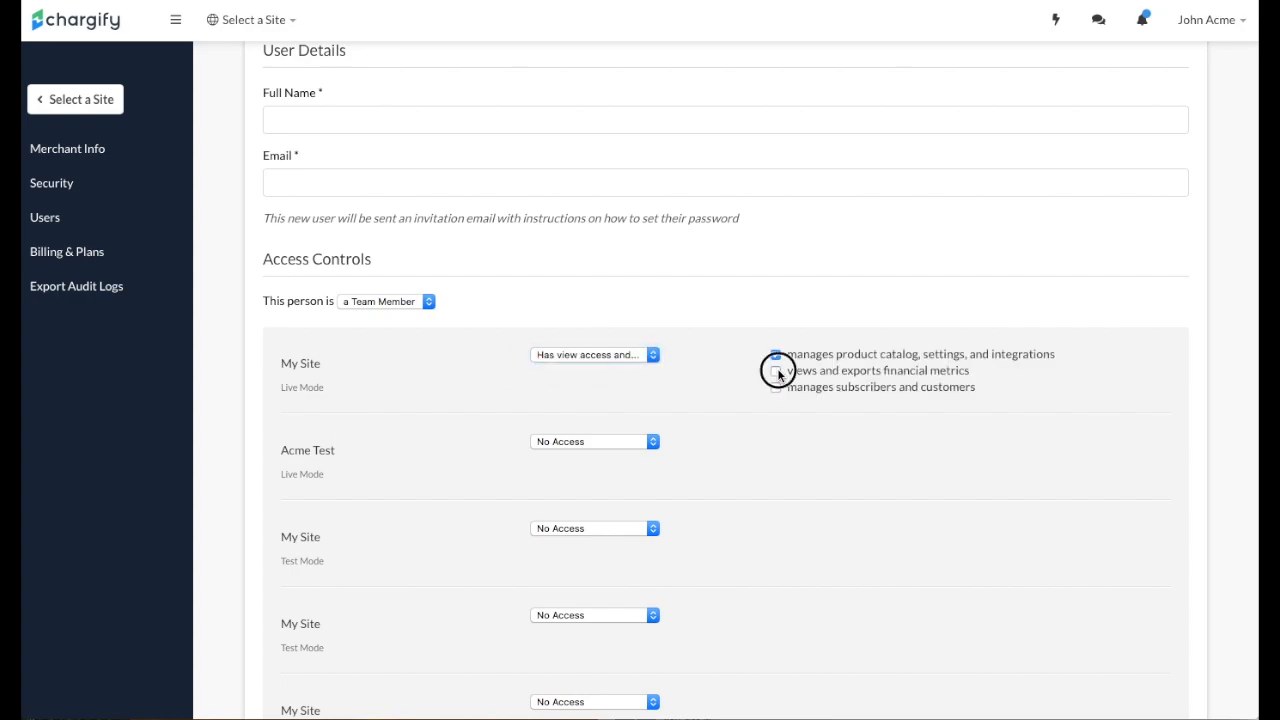
left_click(776, 388)
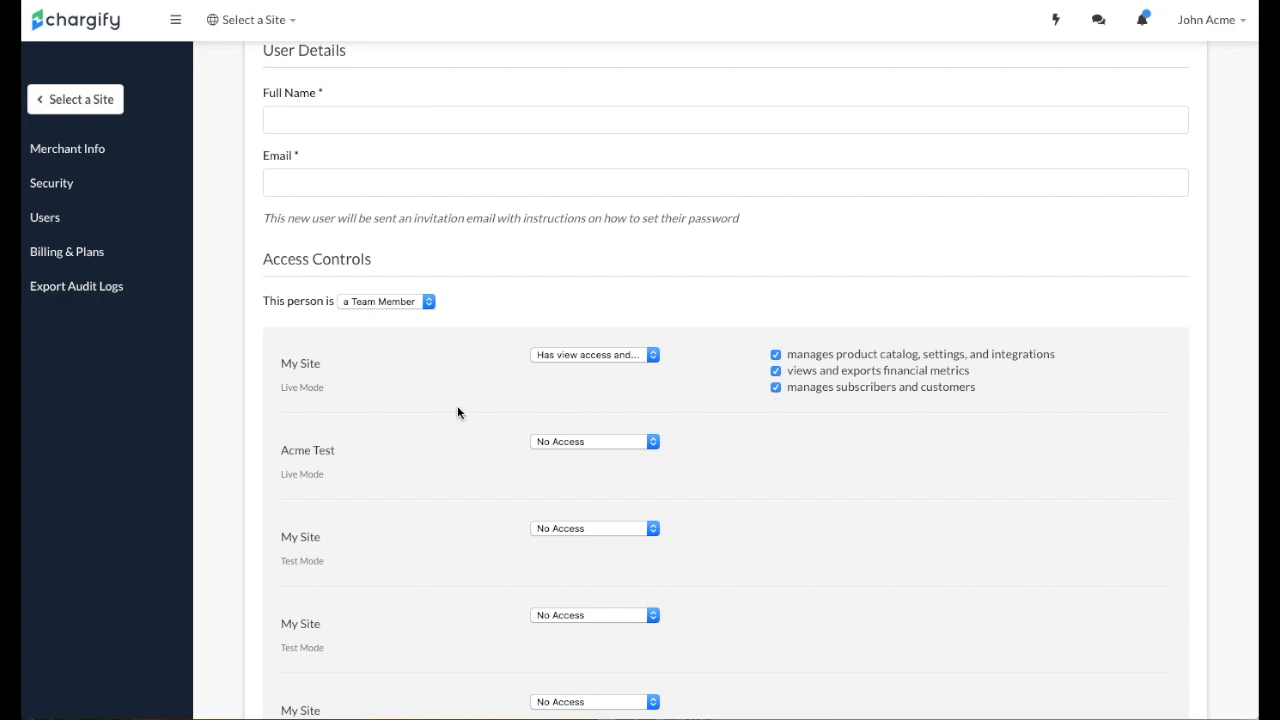
scroll("down", 3)
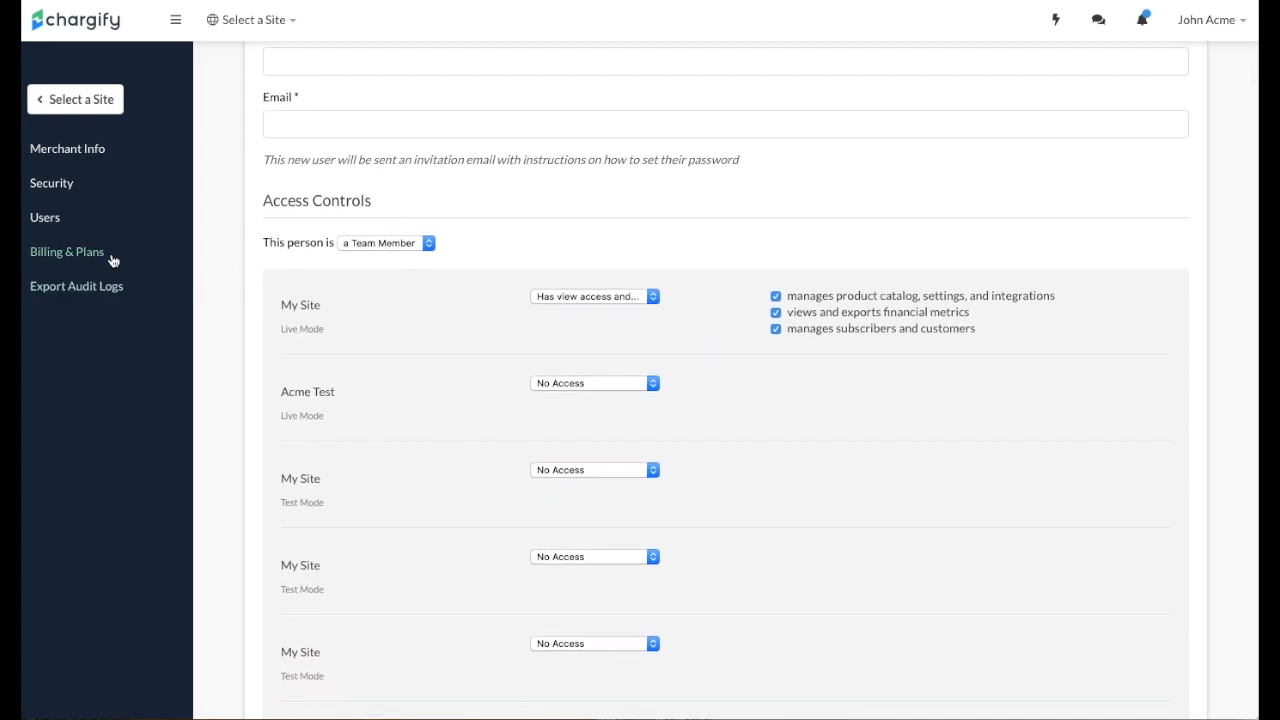
- Scroll through Billing & Plans to review the Essential Plan status and tiered pricing
left_click(66, 251)
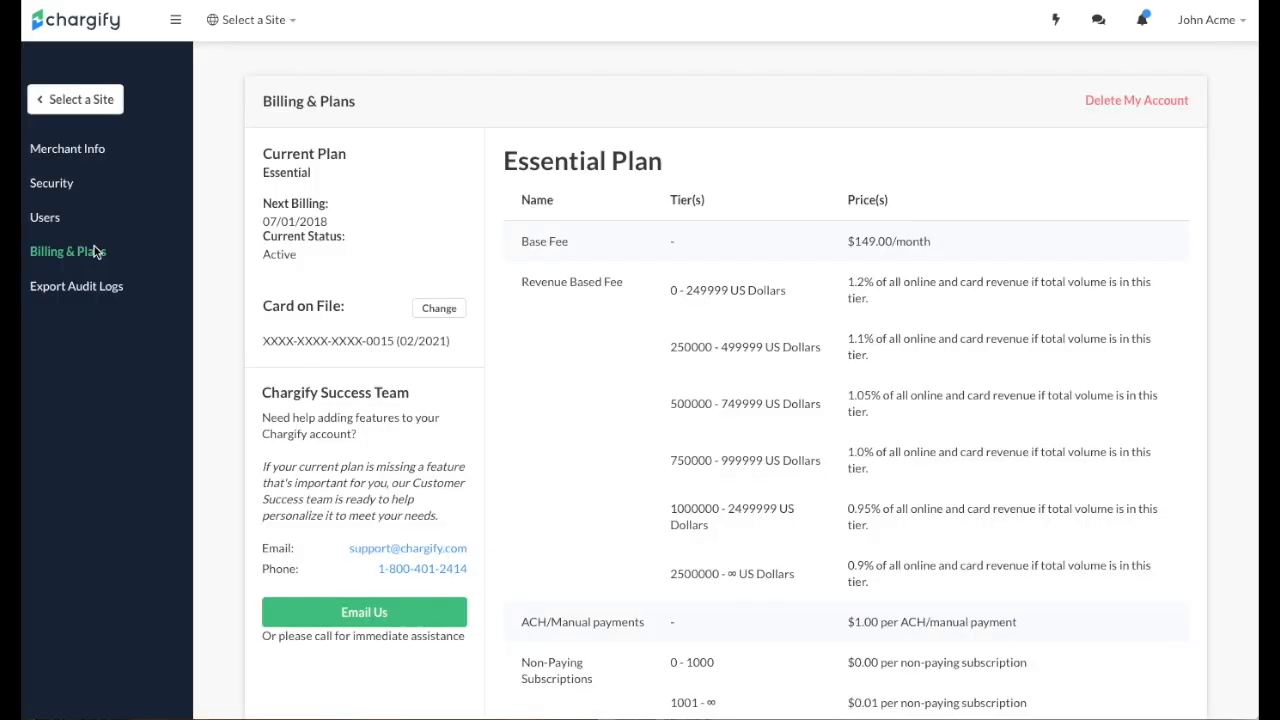
scroll("down", 3)
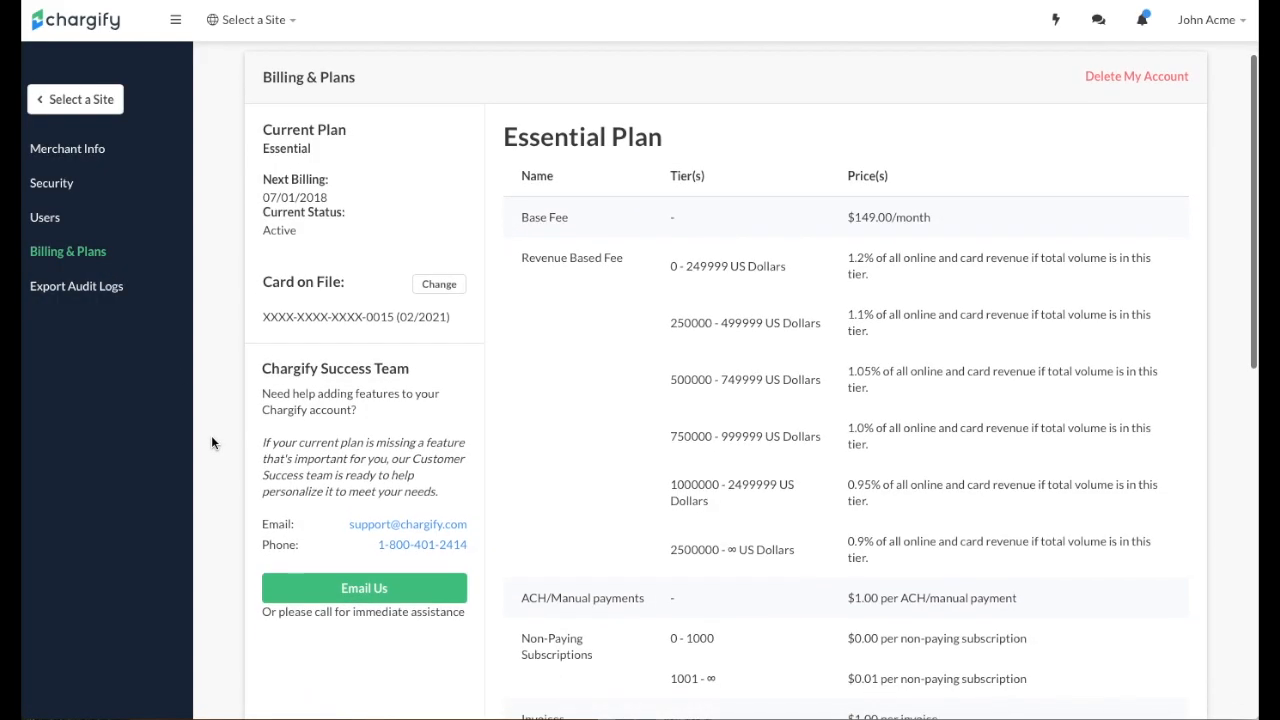
scroll("down", 3)
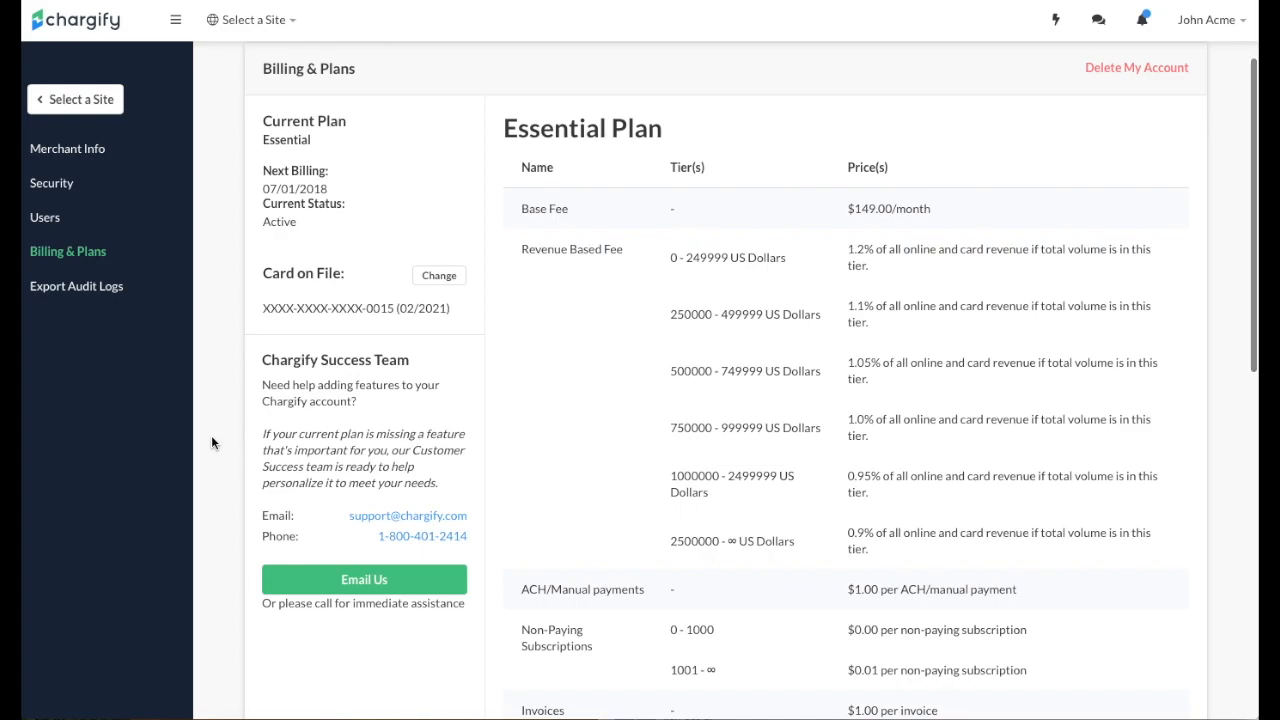
scroll("down", 3)
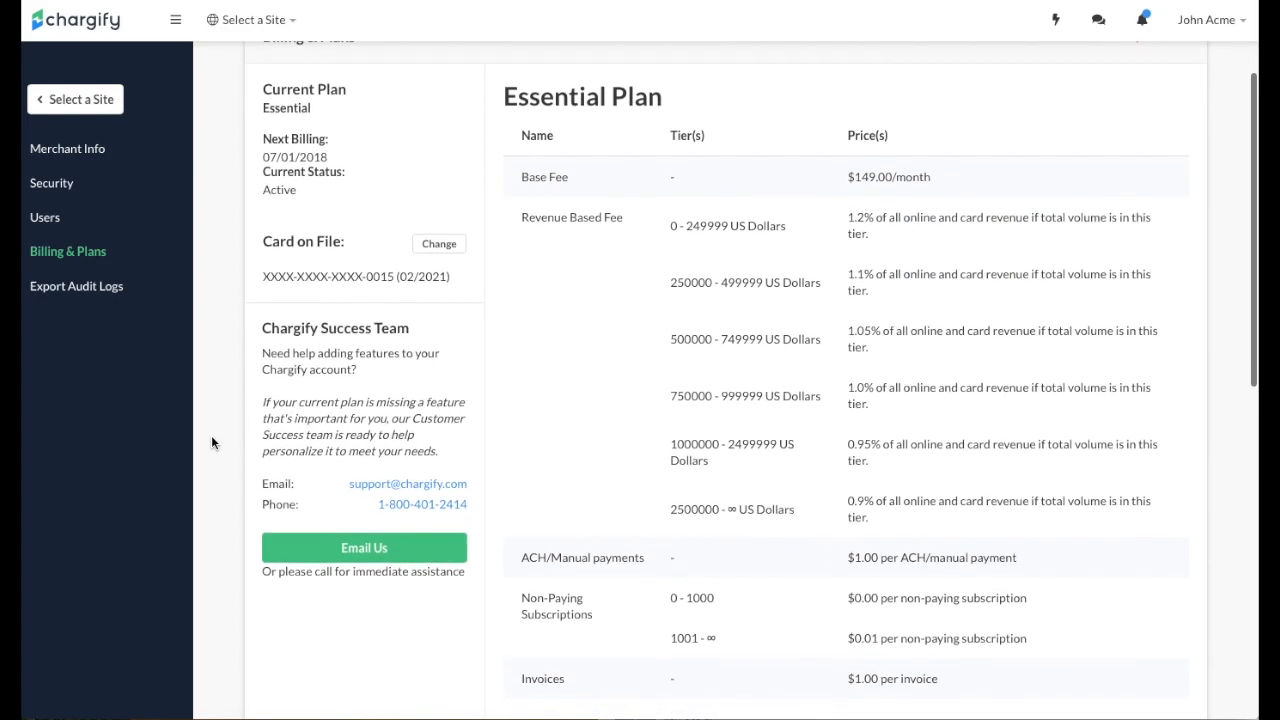
scroll("down", 3)
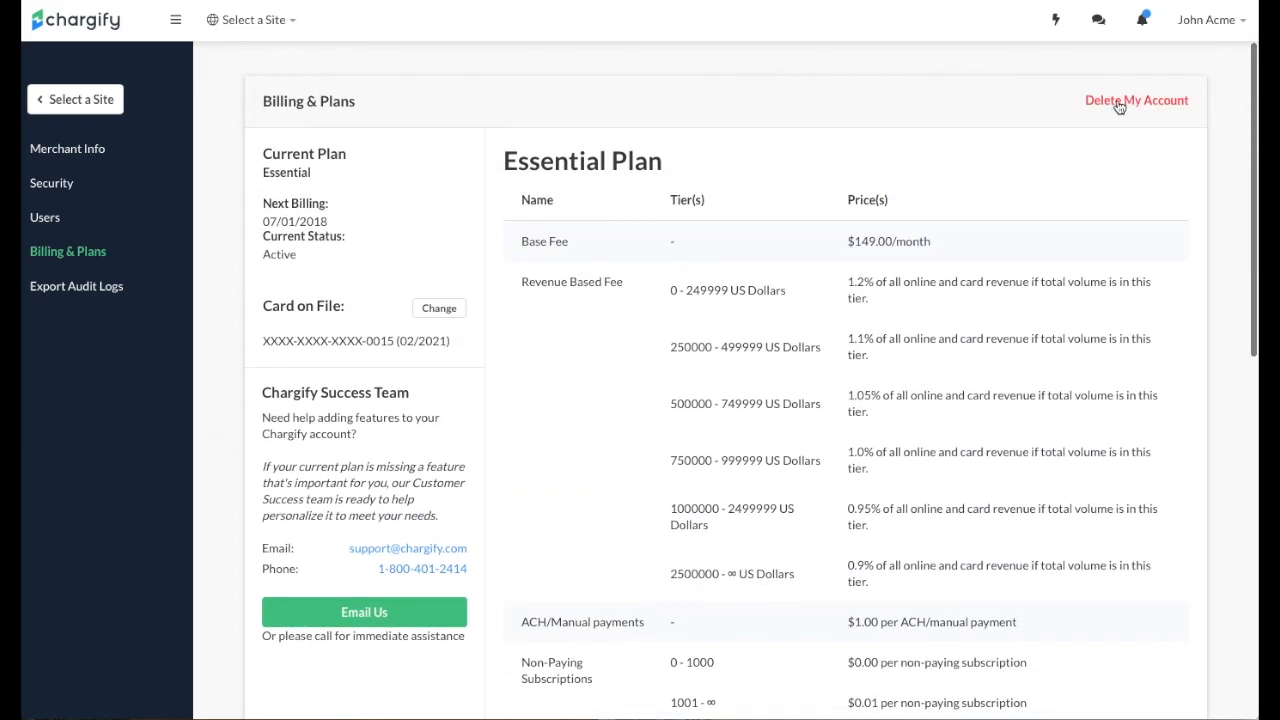
mouse_move(940, 160)
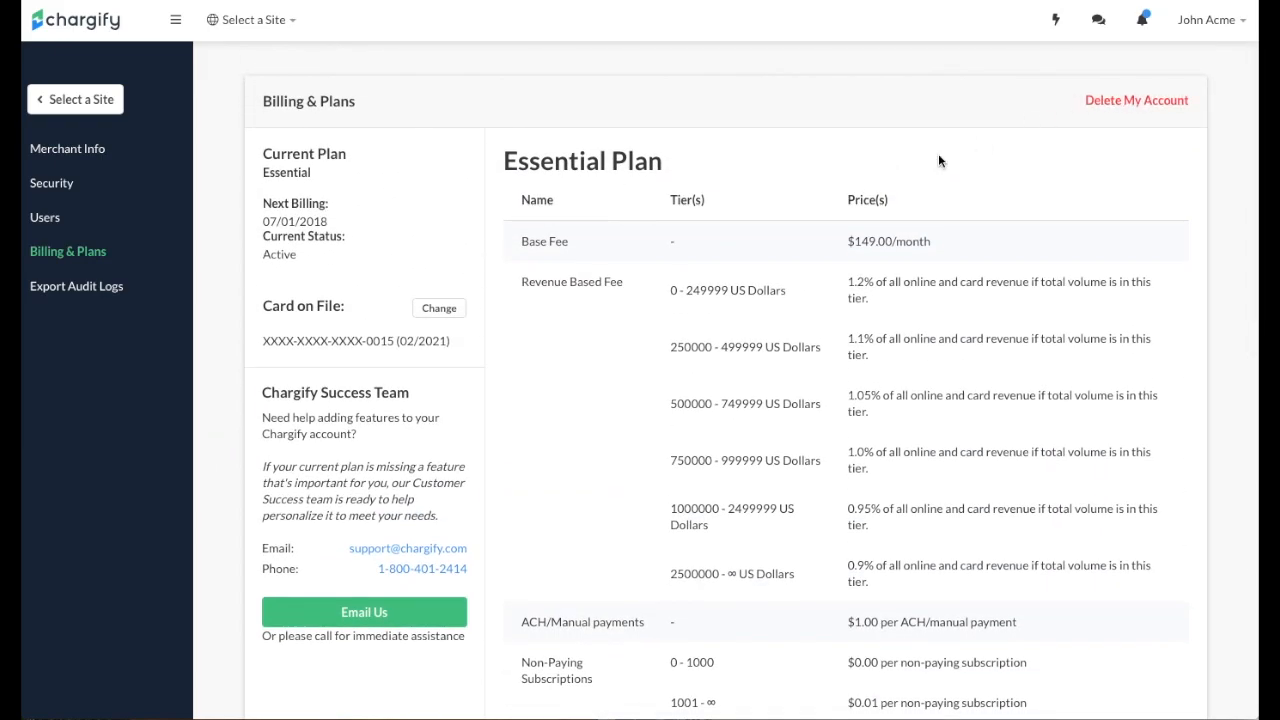
- Open Export Audit Logs with the month left at June 2018
left_click(76, 286)
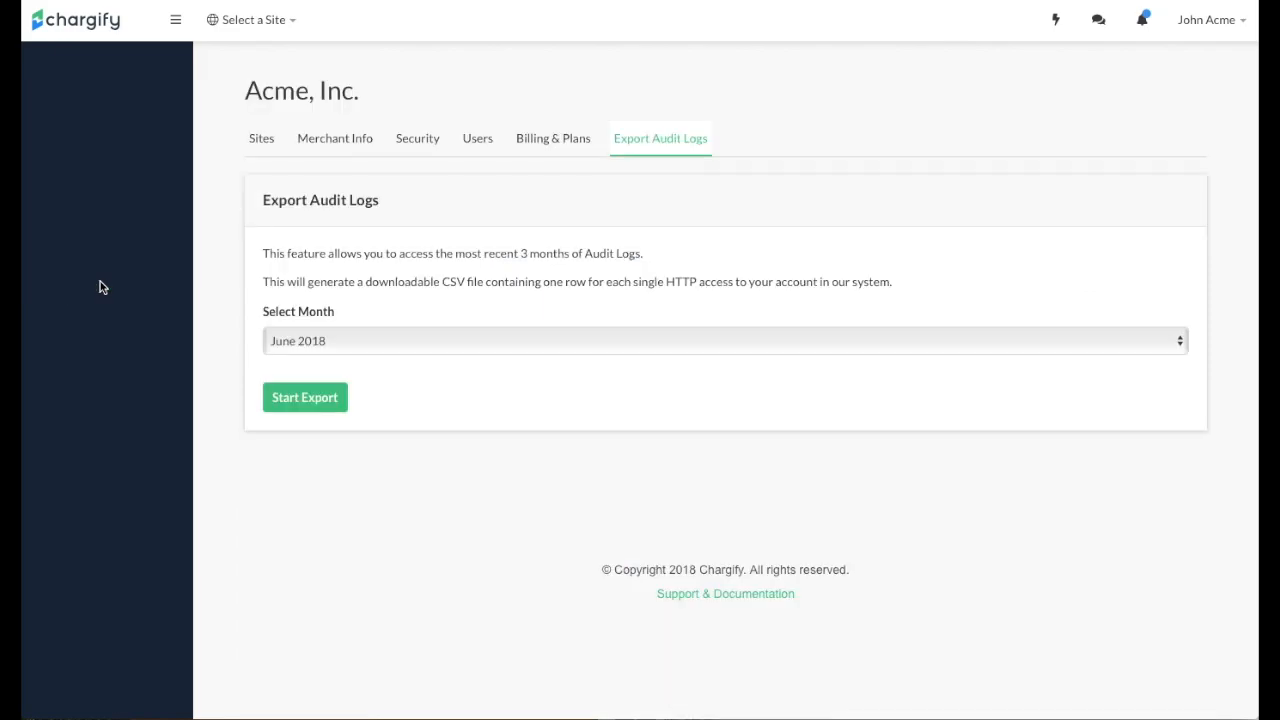
mouse_move(305, 397)
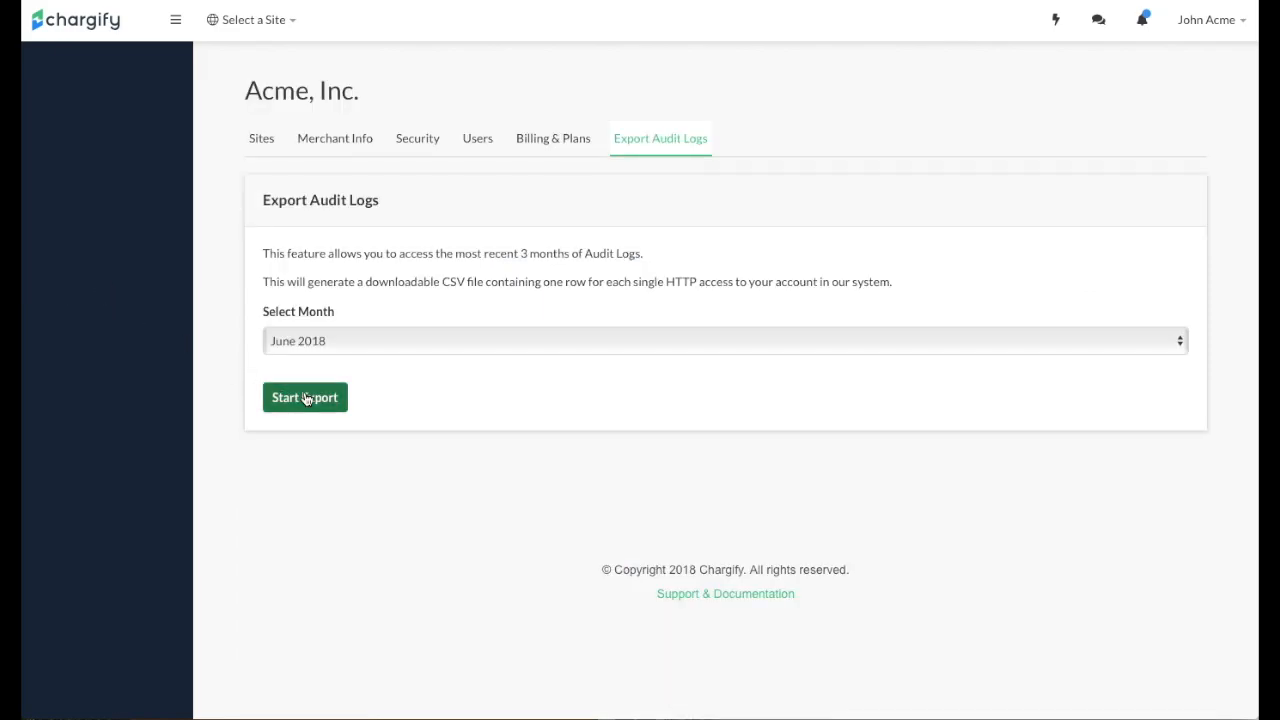
mouse_move(1139, 18)
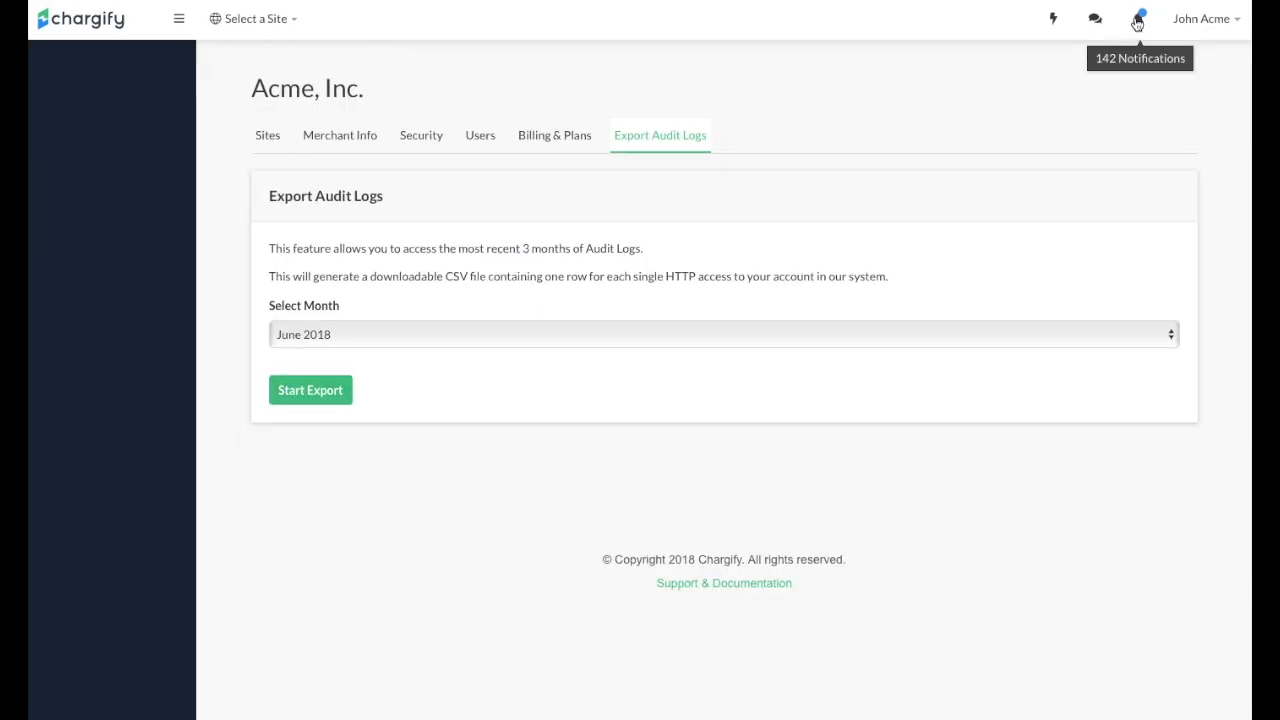
- Filter notifications by Urgent Billing Issues, then System Status, ending on Configuration Issues
left_click(1137, 18)
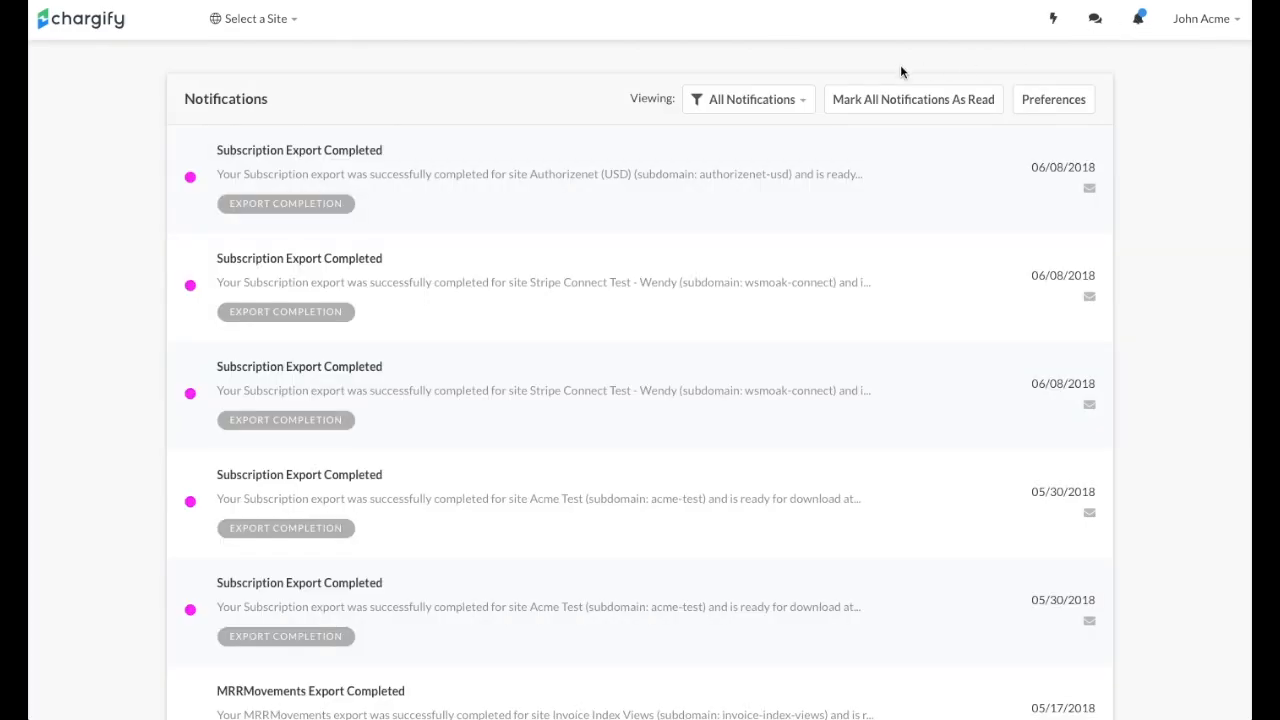
left_click(748, 99)
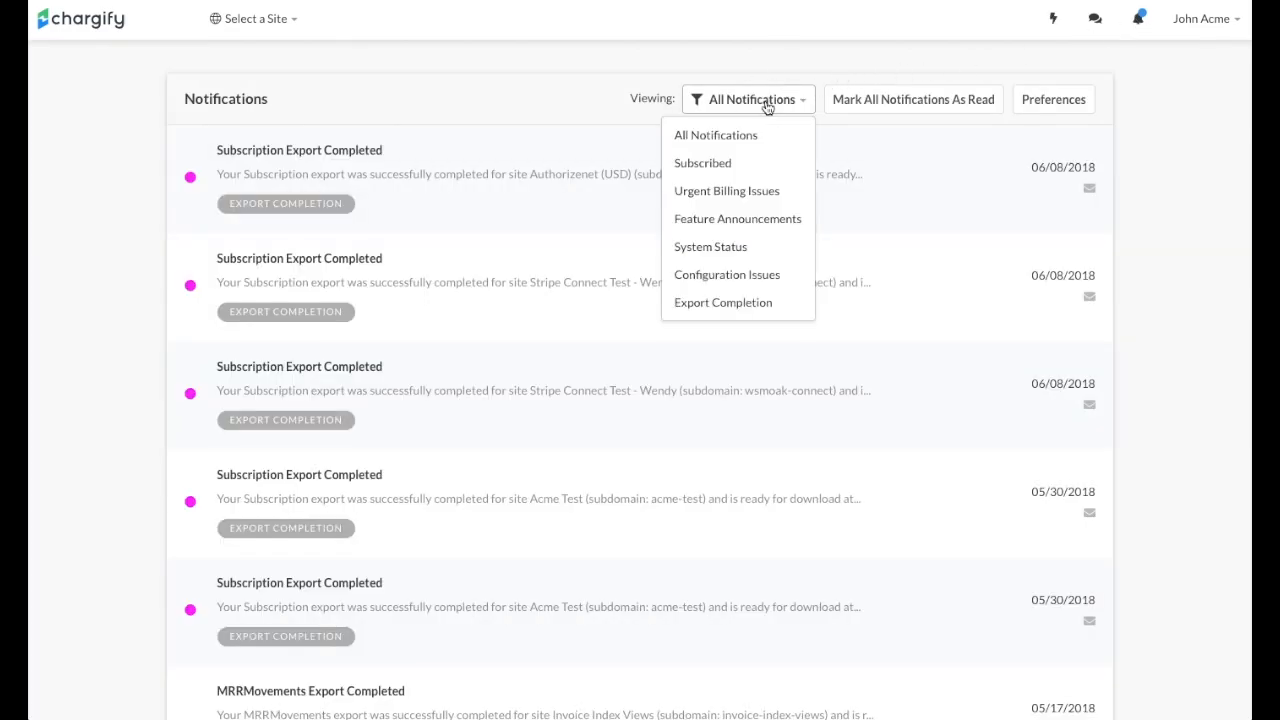
mouse_move(726, 190)
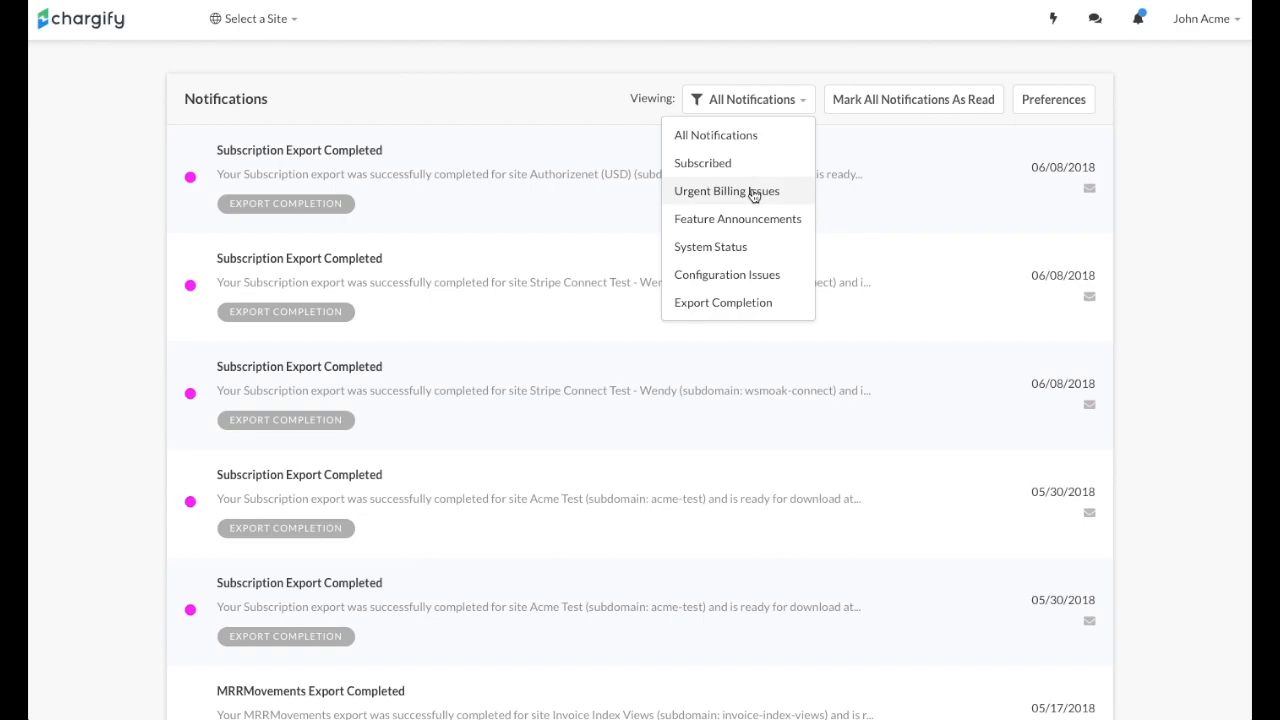
left_click(726, 190)
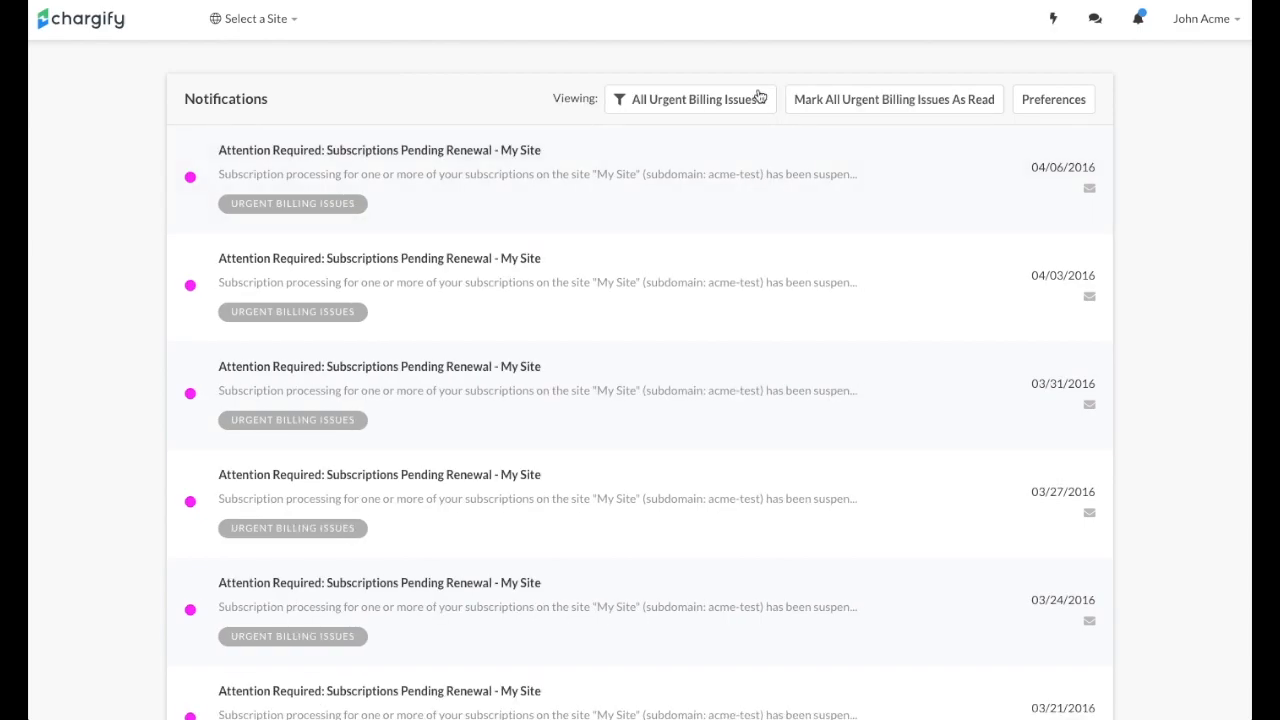
mouse_move(725, 223)
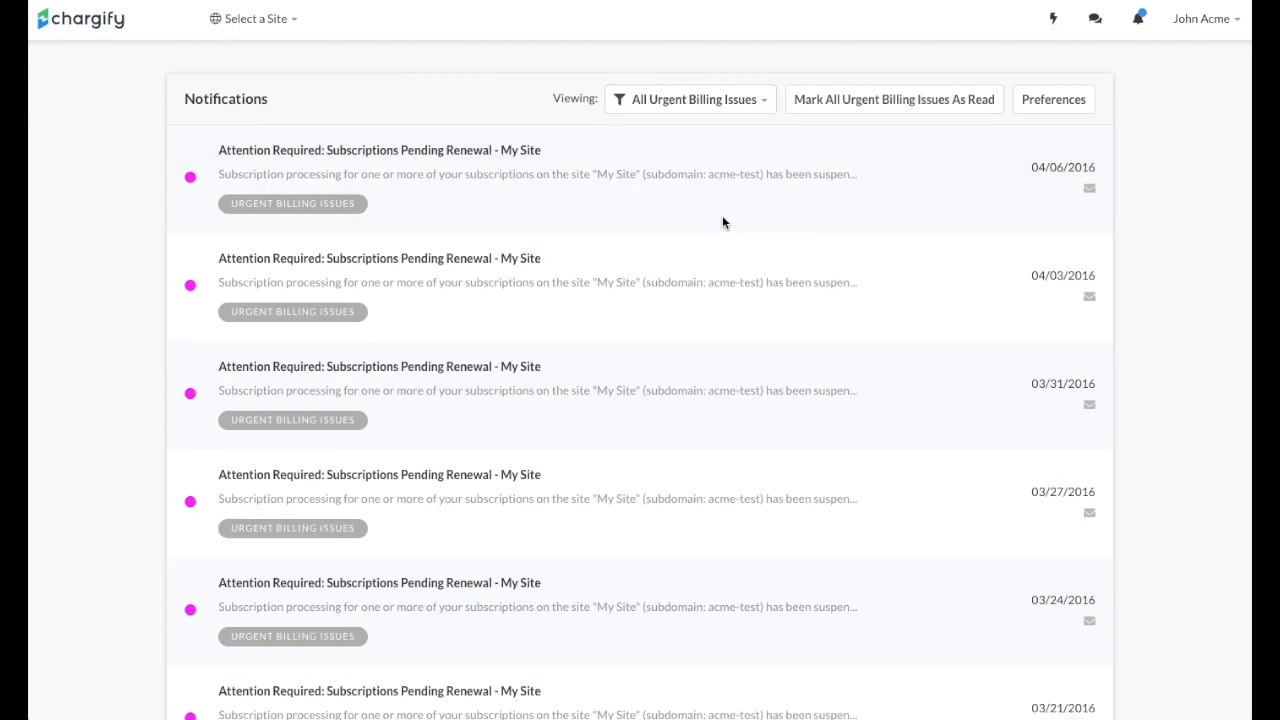
left_click(689, 99)
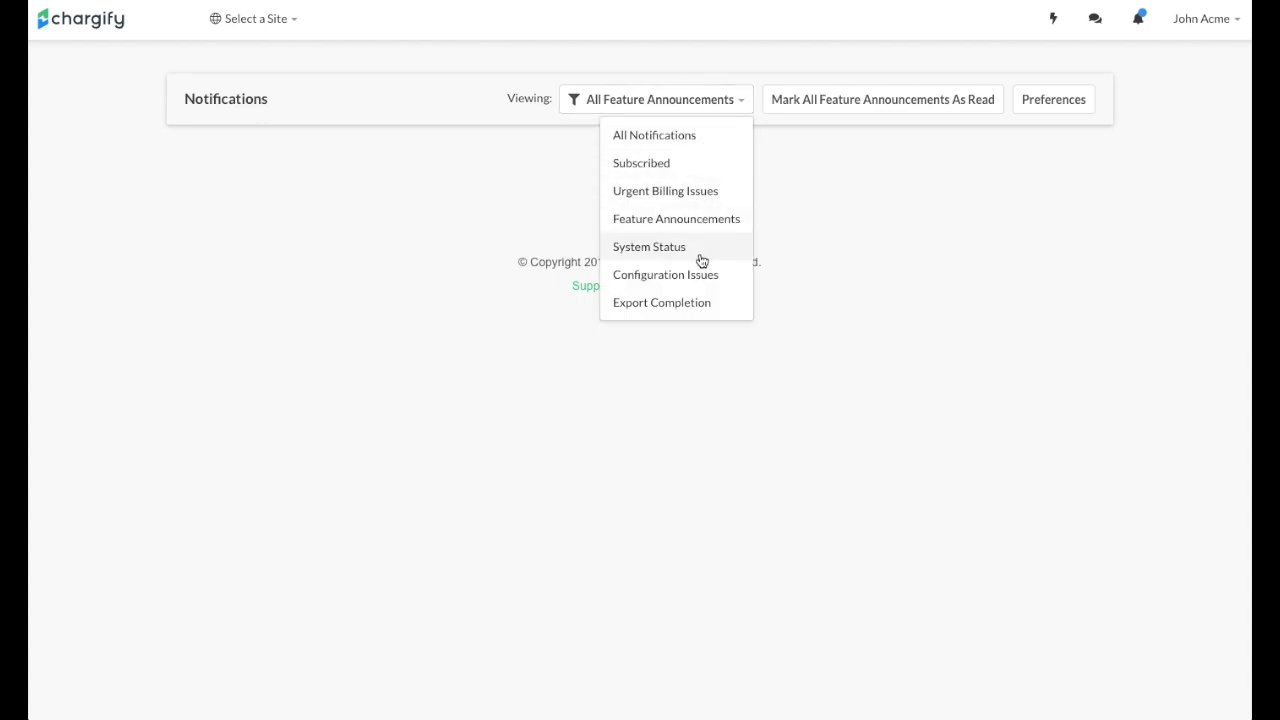
left_click(649, 246)
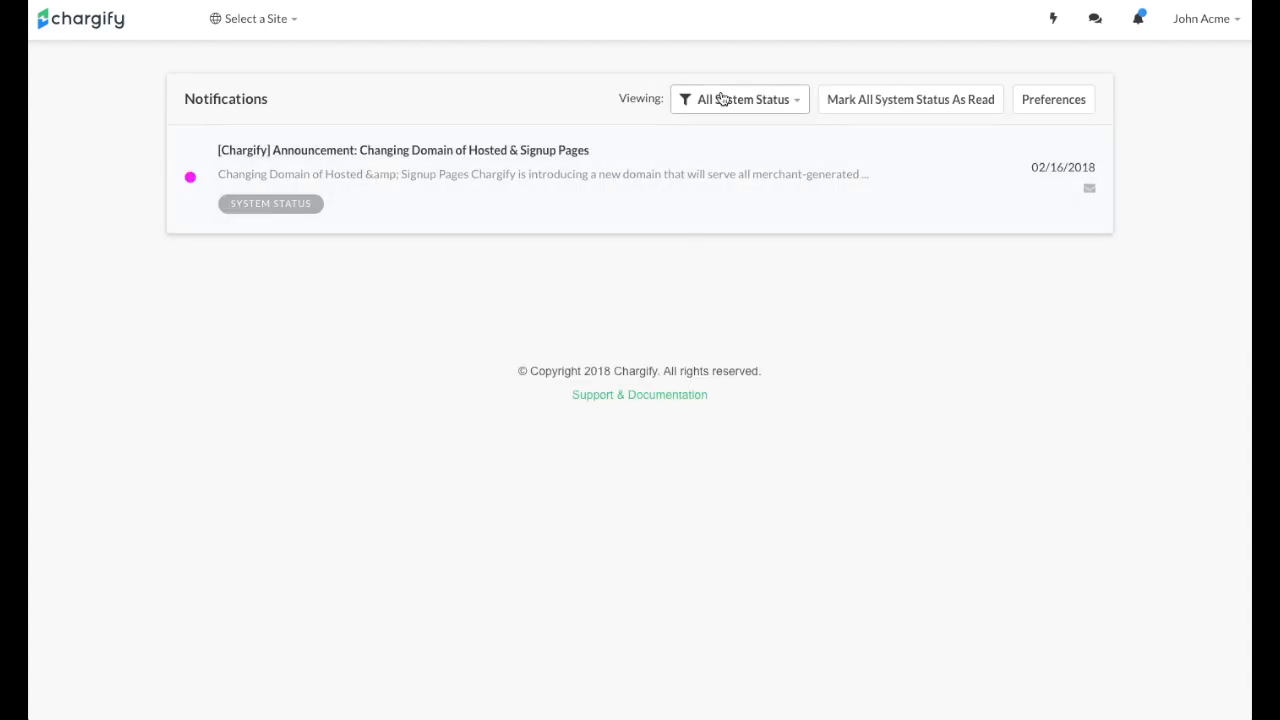
mouse_move(715, 272)
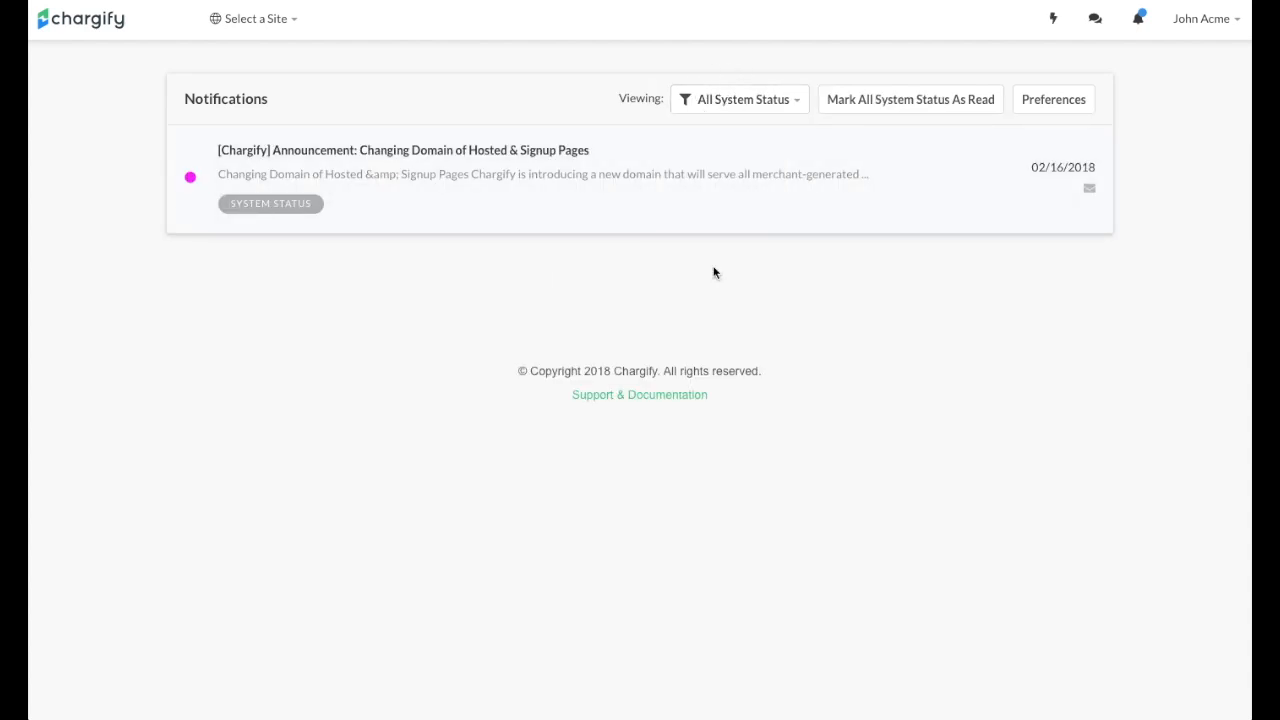
left_click(738, 99)
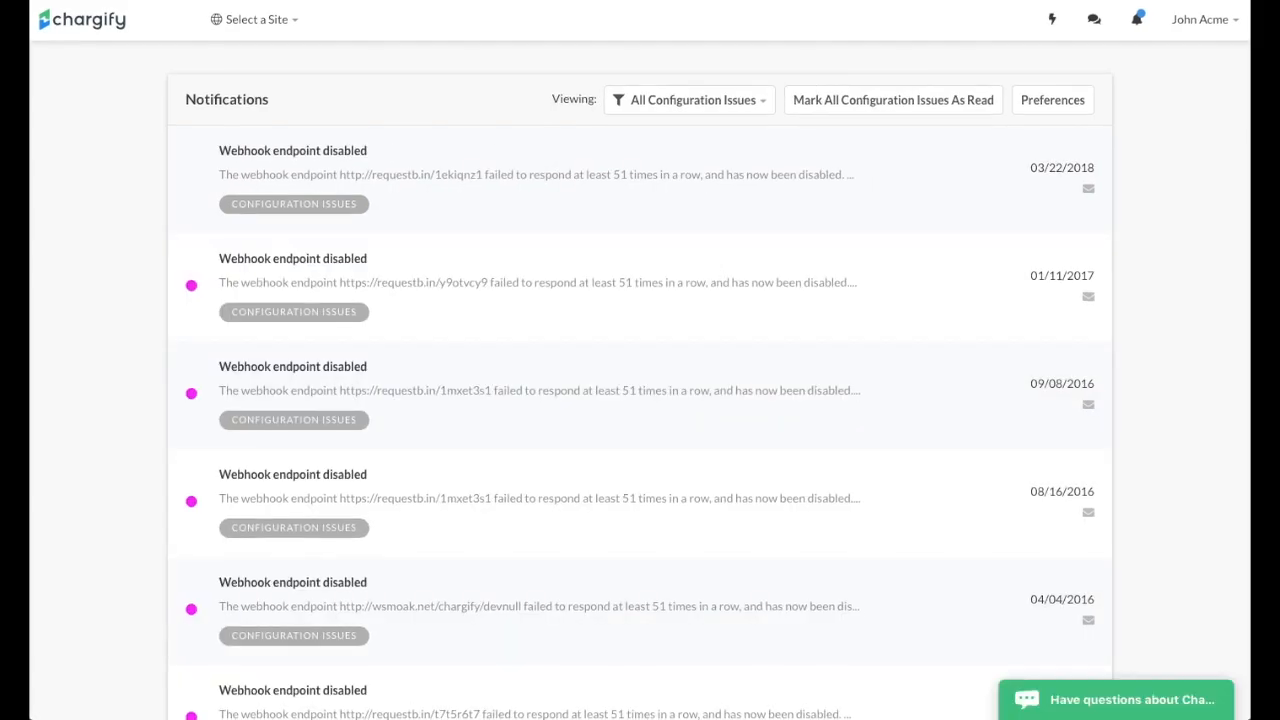
mouse_move(1094, 20)
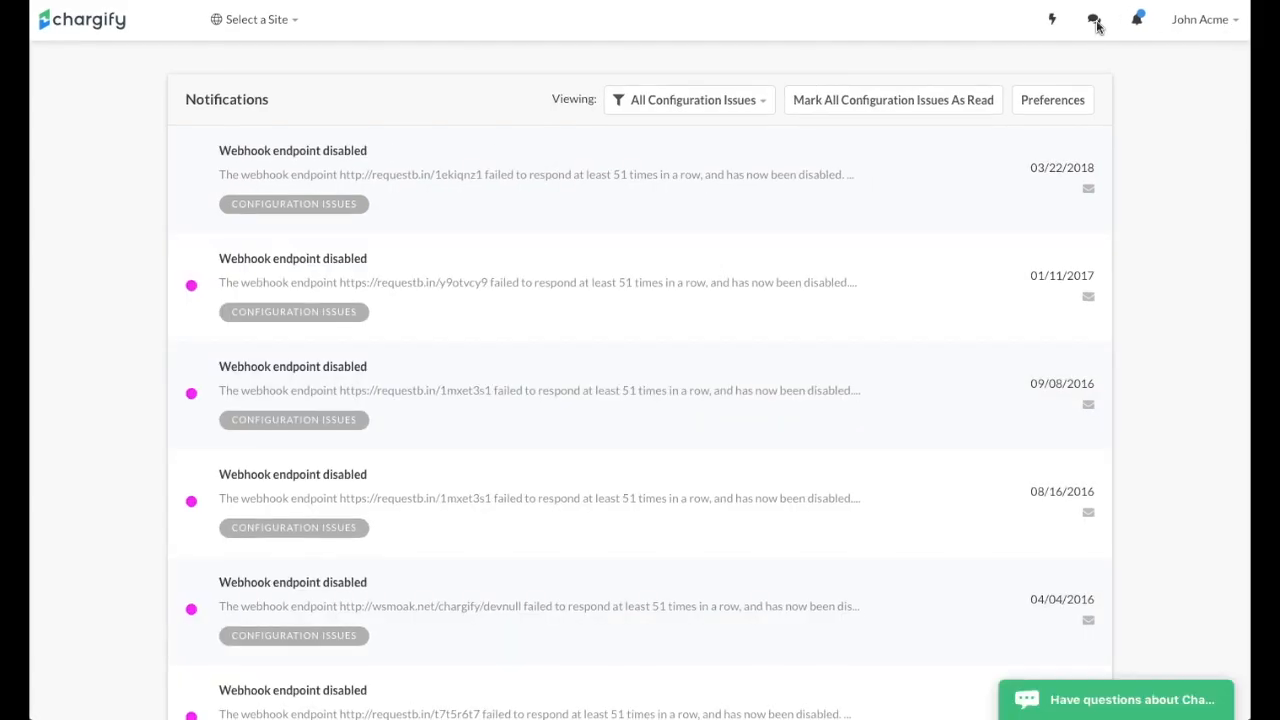
- Open the support chat panel, then minimize the chat widget
left_click(1095, 19)
type("Enter")
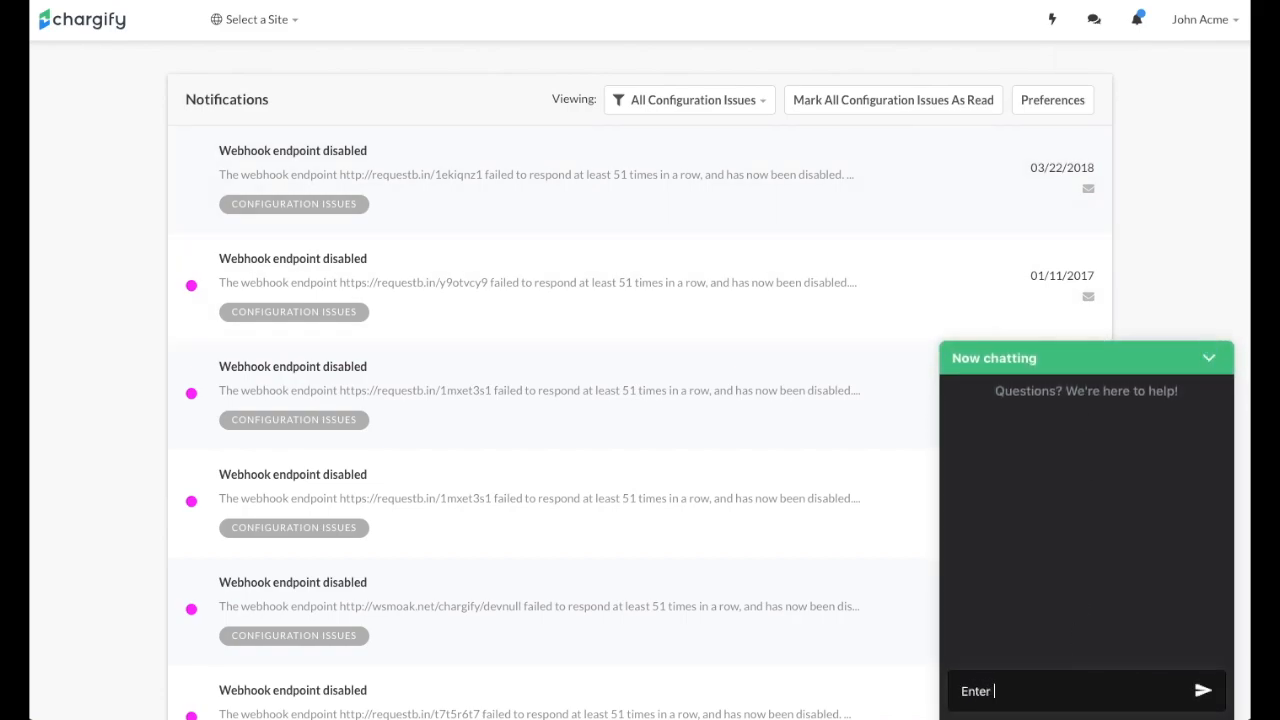
left_click(1075, 690)
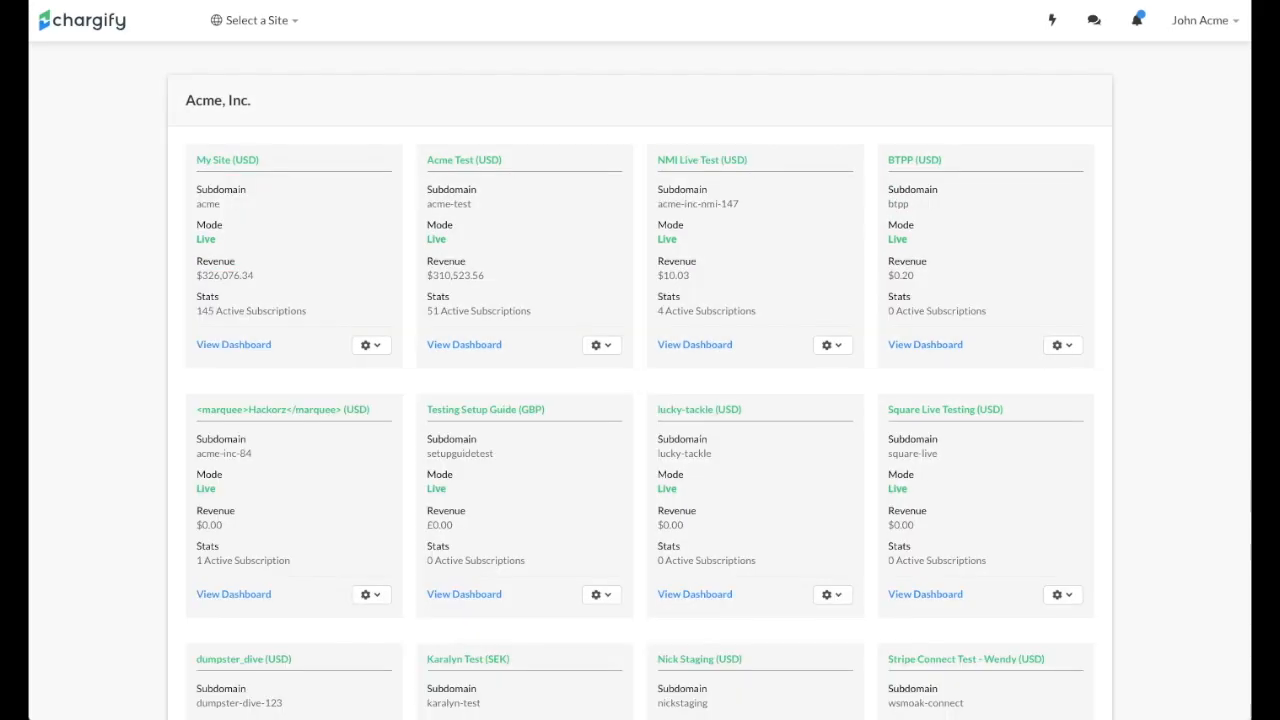
mouse_move(253, 11)
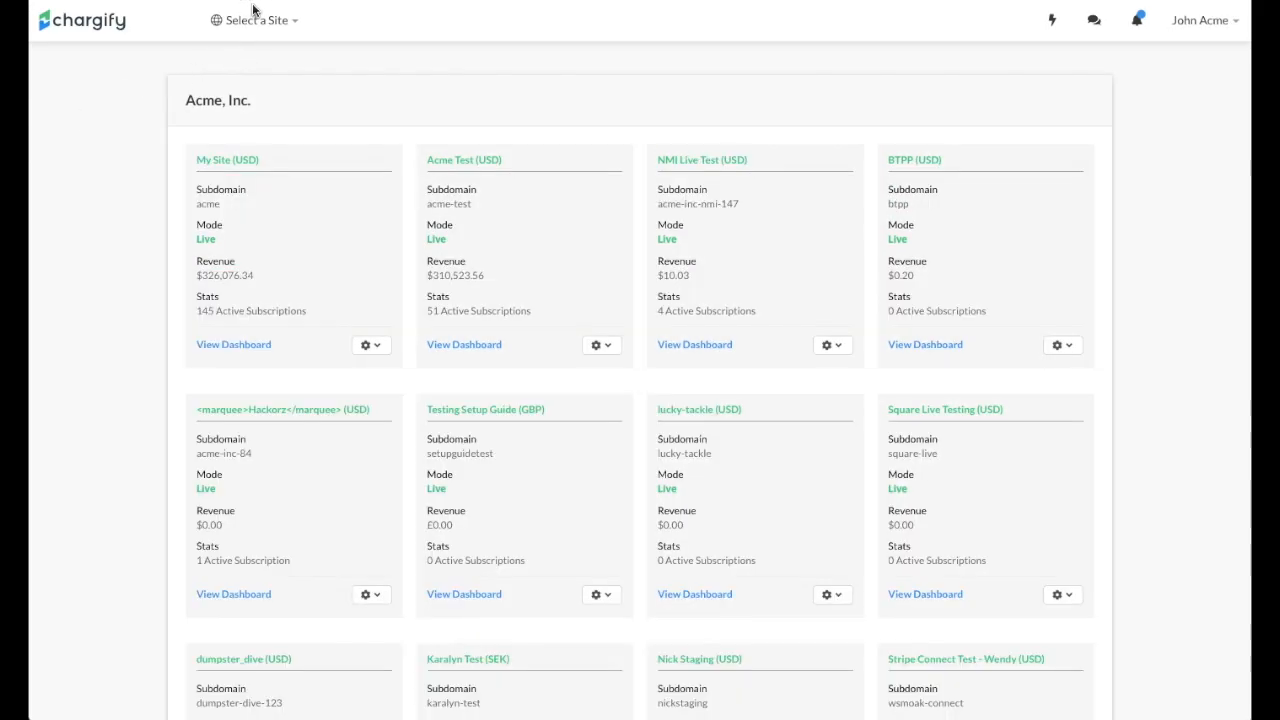
- Choose the create-new-site option from the Select a Site dropdown
left_click(254, 20)
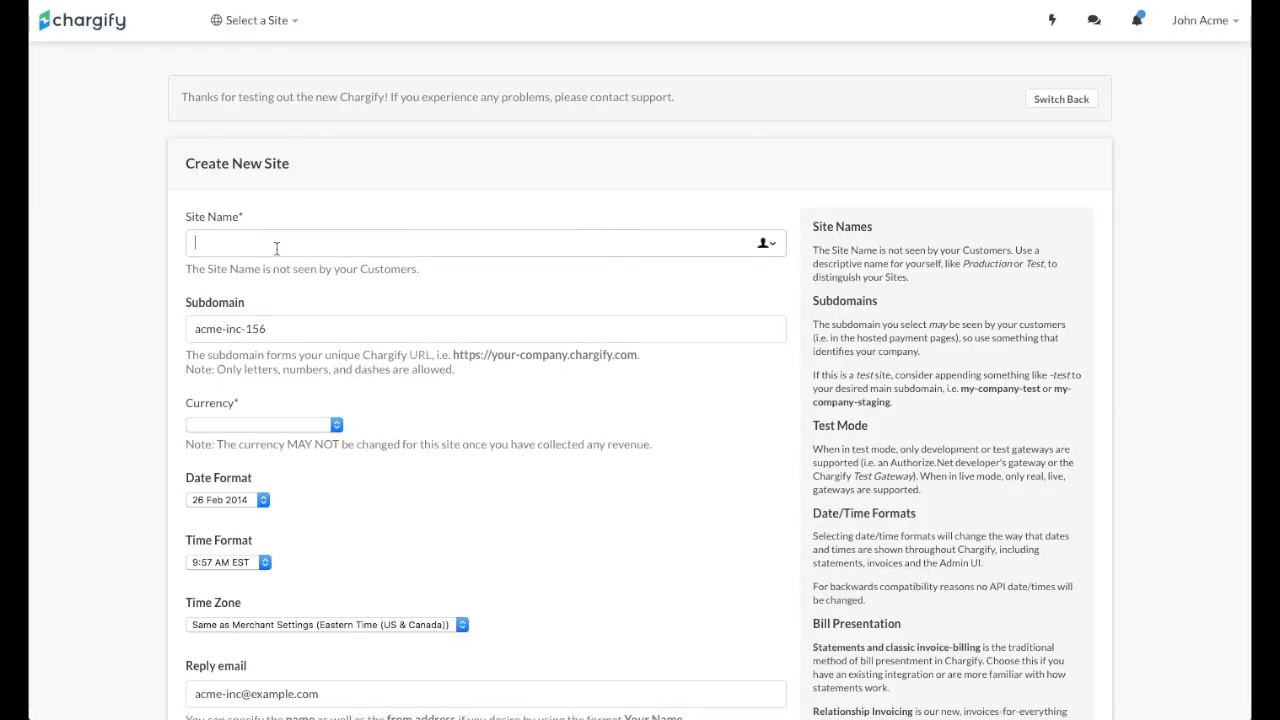
- Name the new site 'Enter Here', set its currency to USD, and submit it
type("Enter")
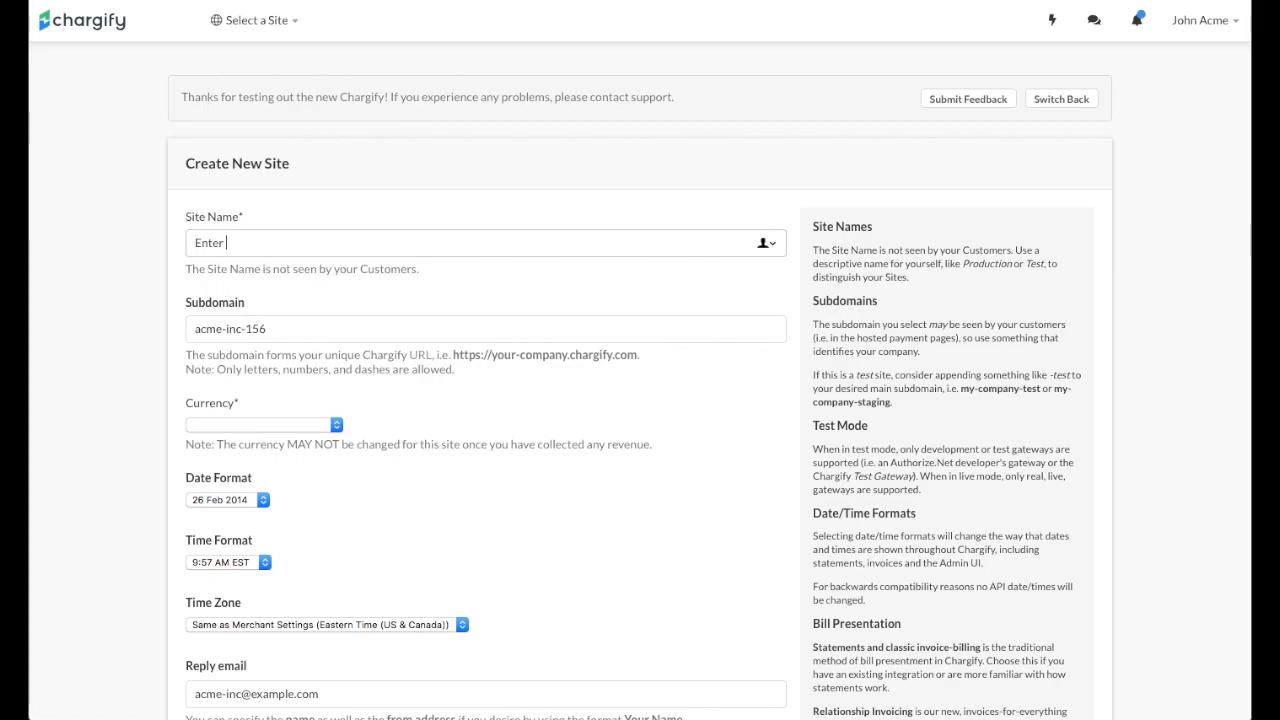
type("Here")
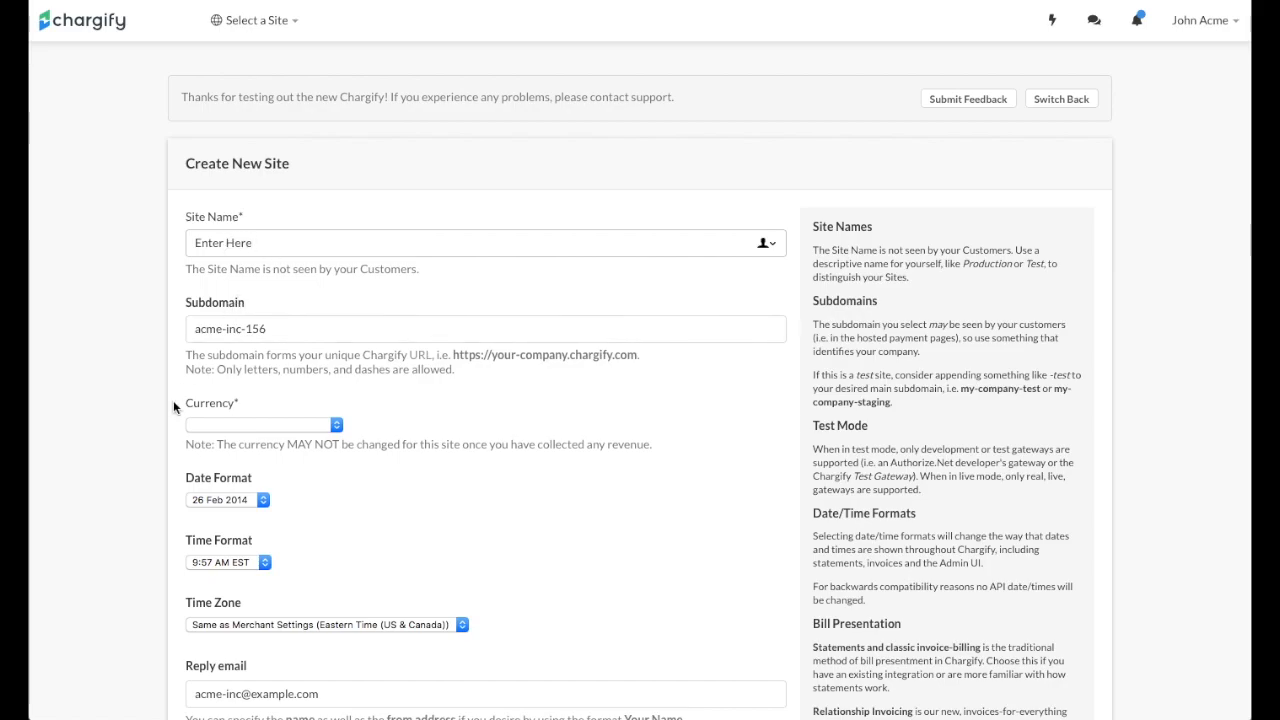
scroll("down", 3)
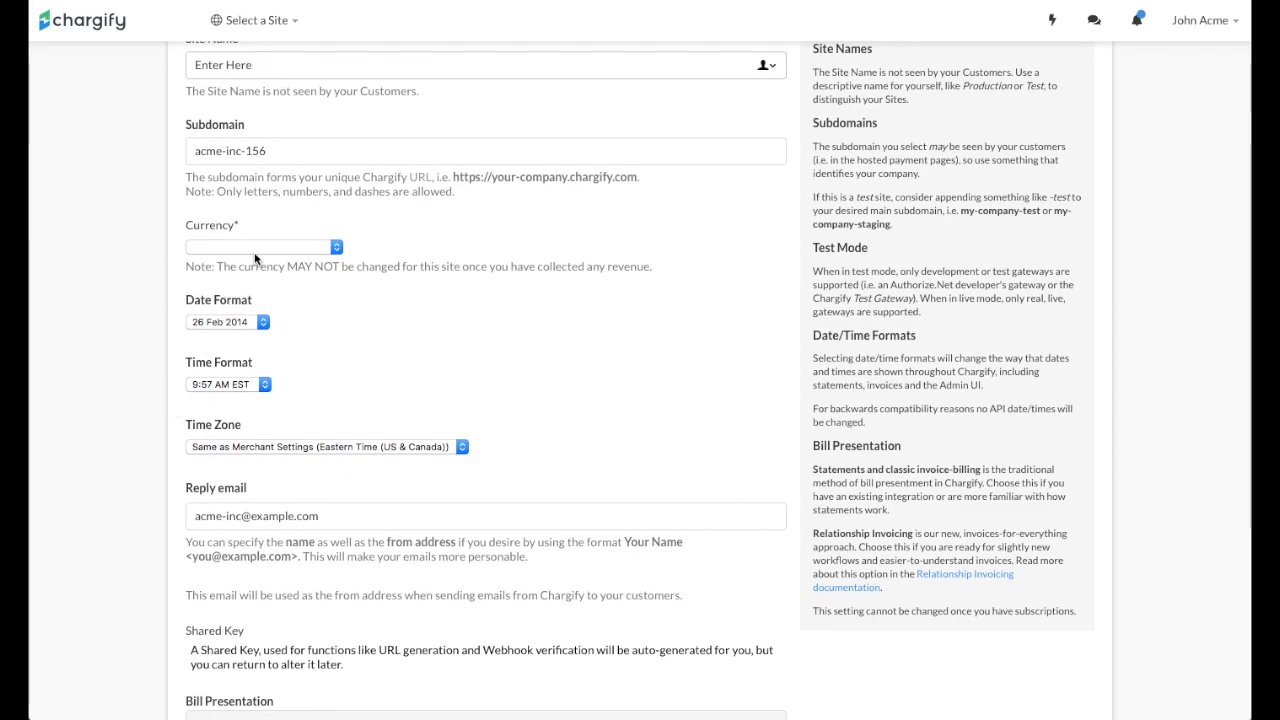
left_click(263, 247)
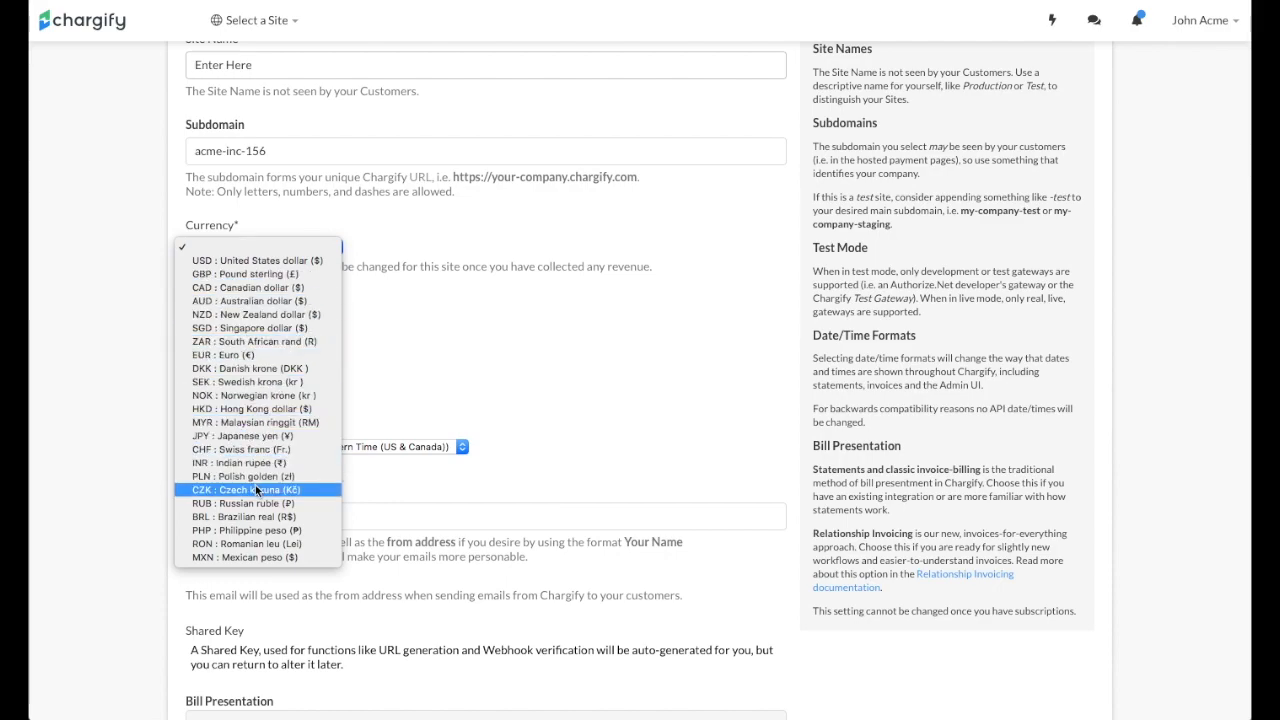
mouse_move(262, 274)
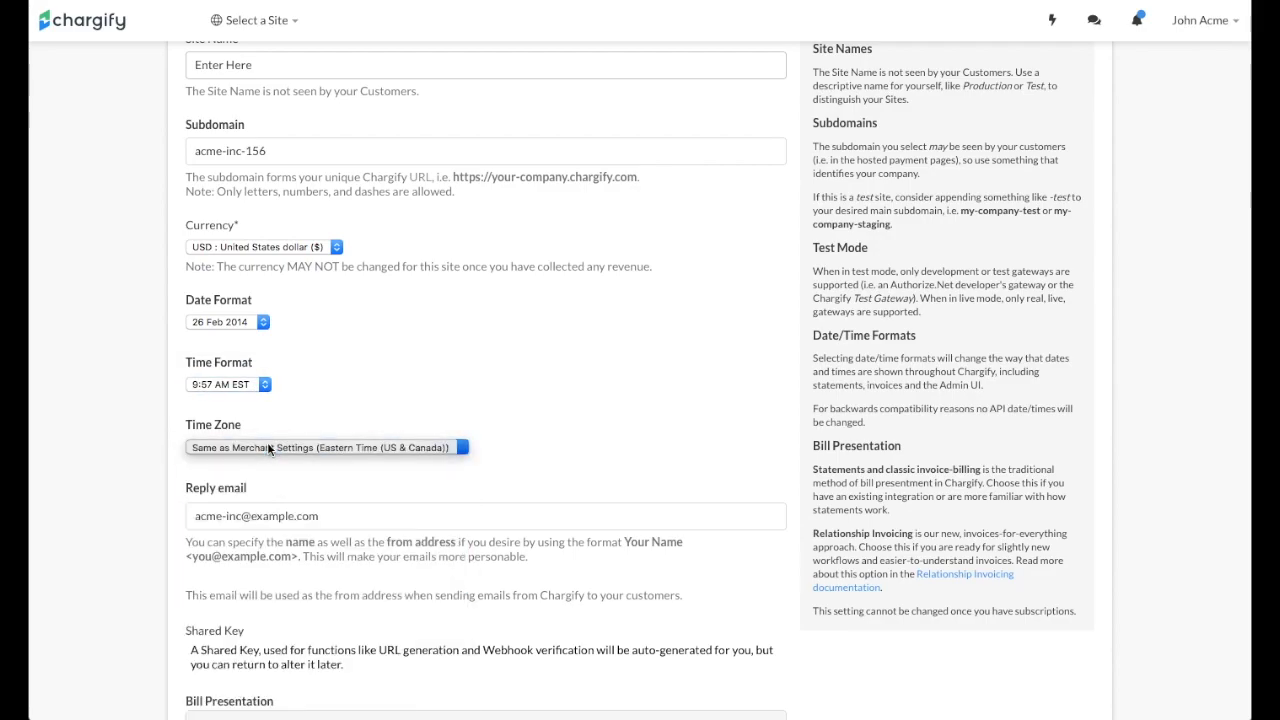
scroll("down", 3)
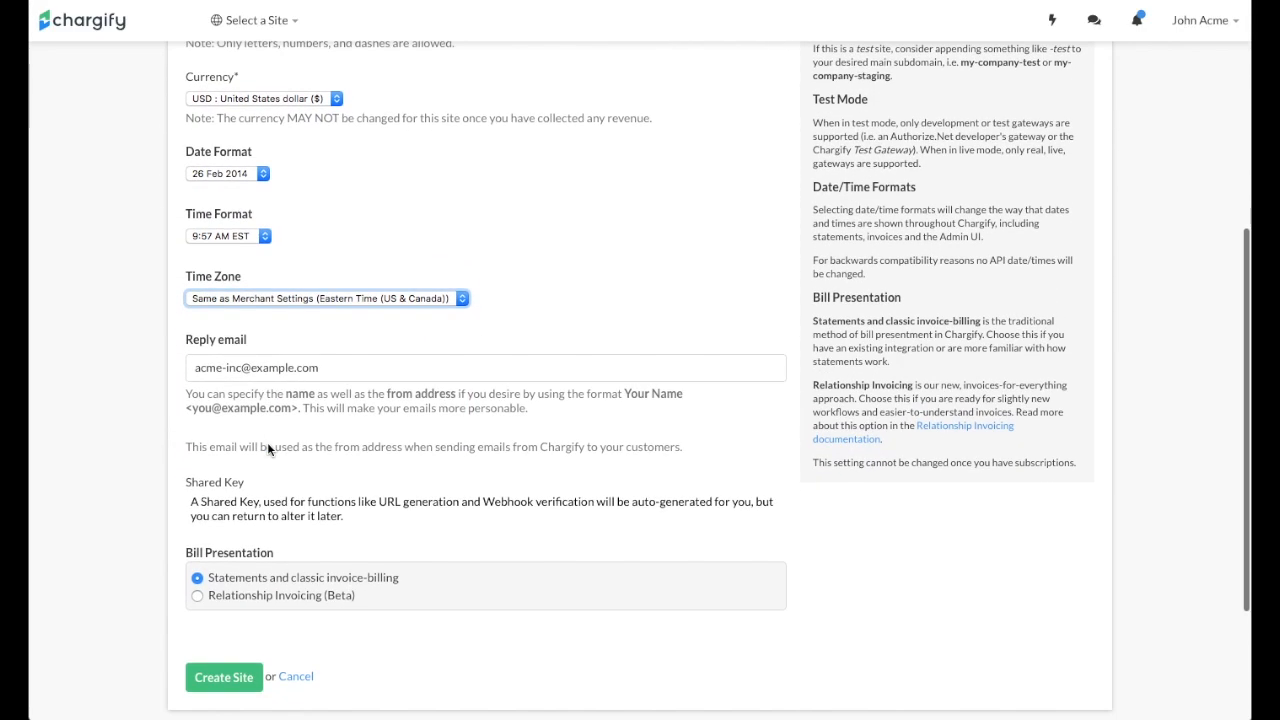
scroll("down", 3)
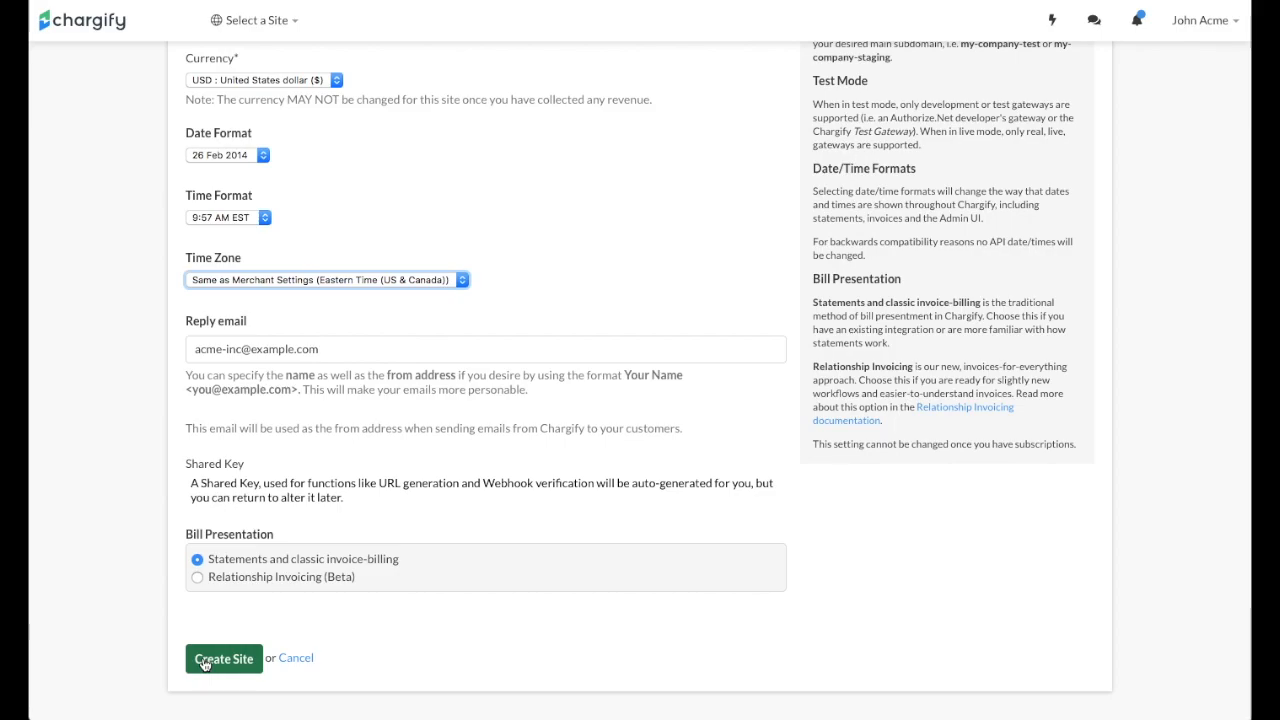
scroll("up", 3)
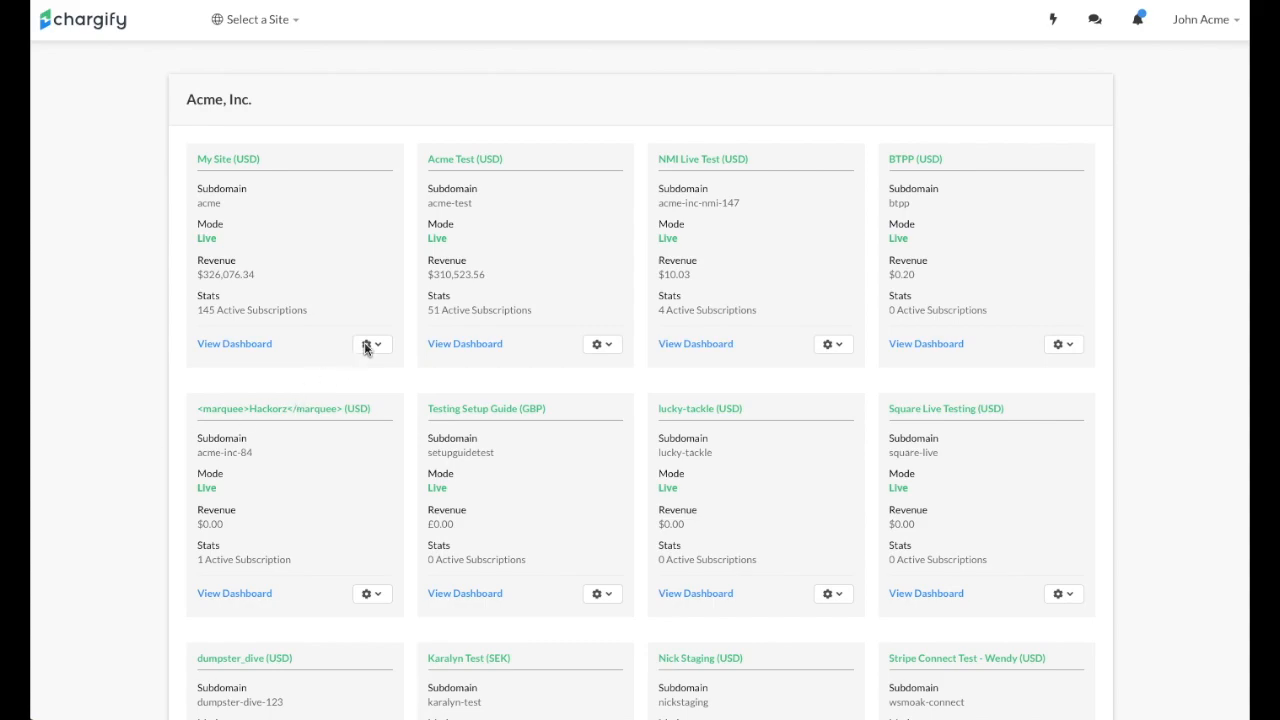
left_click(368, 344)
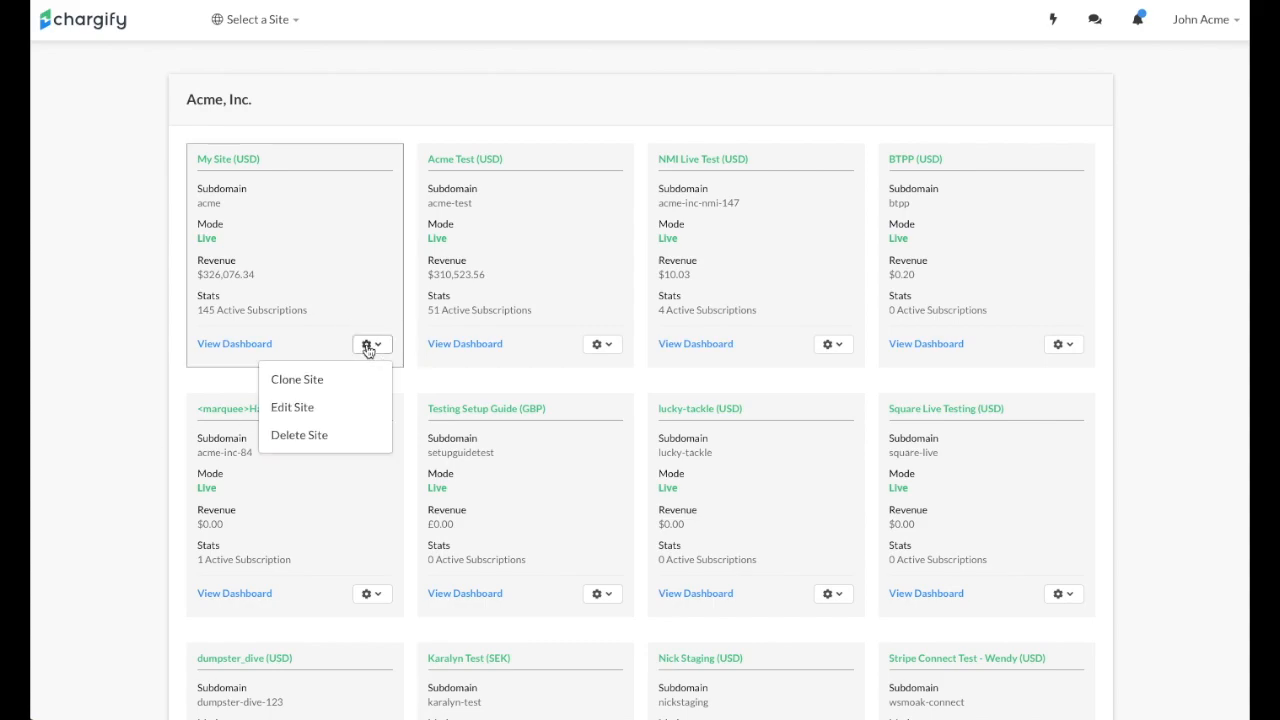
left_click(297, 379)
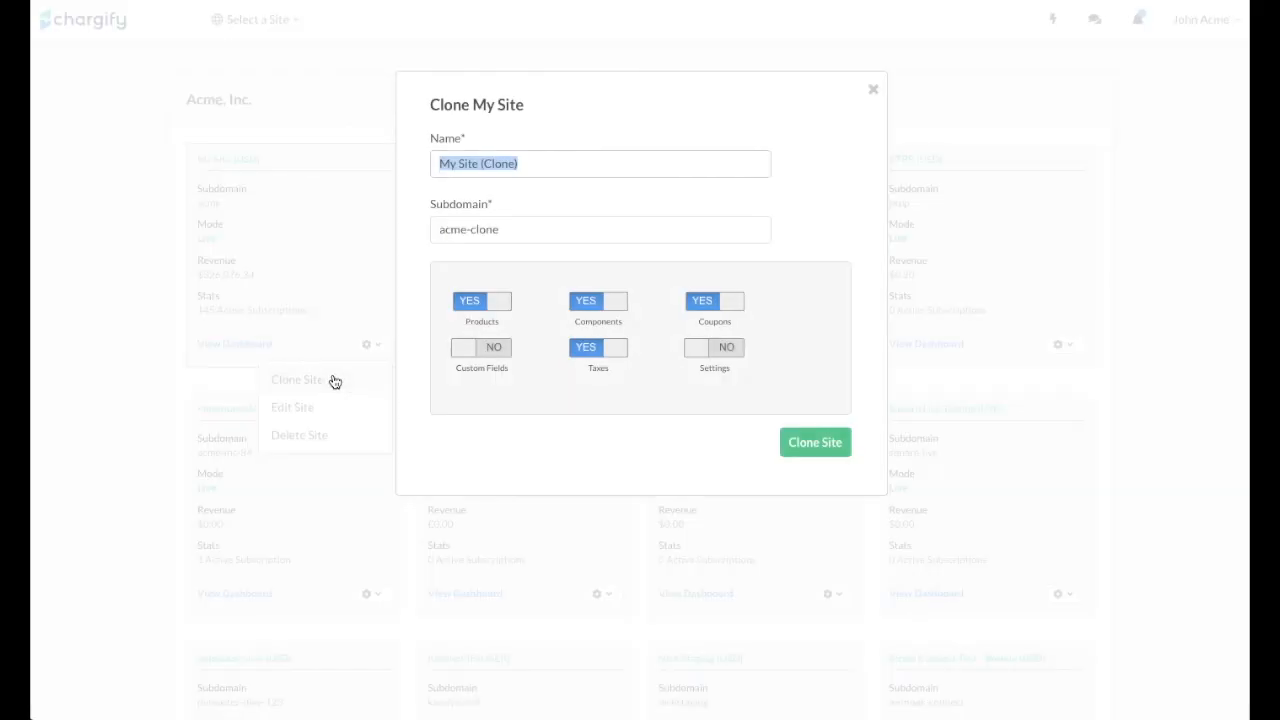
mouse_move(463, 347)
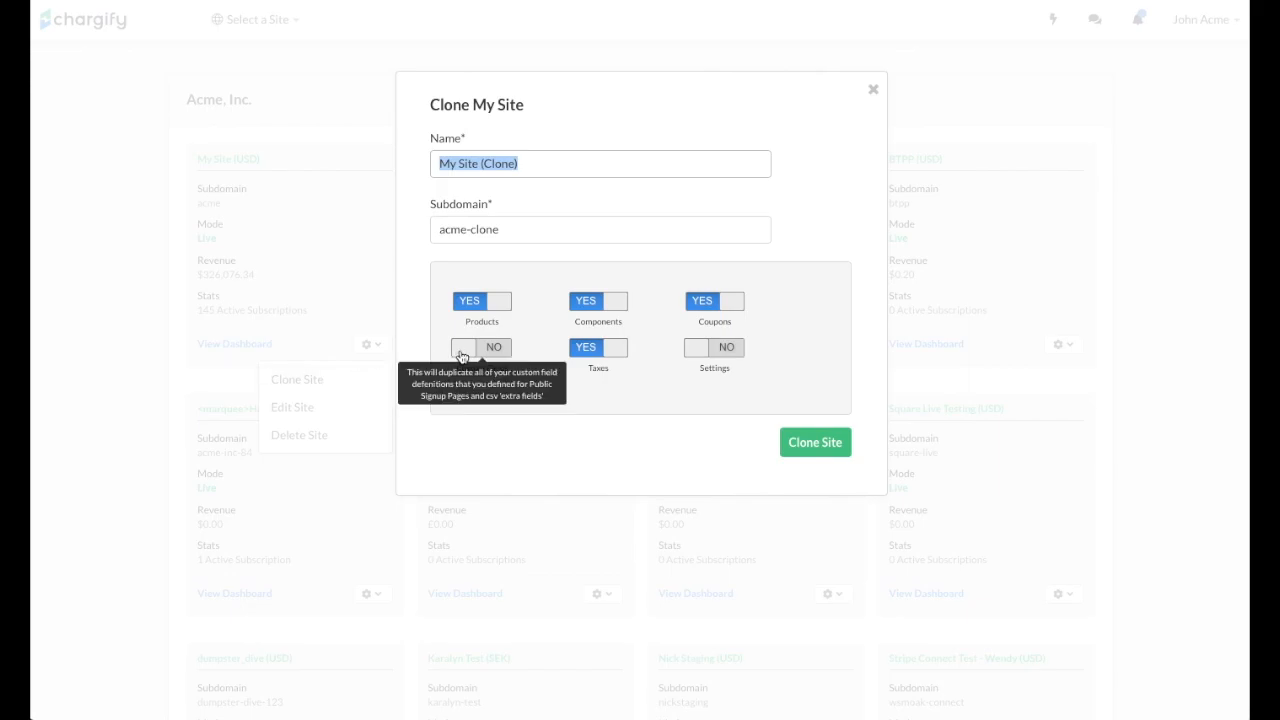
left_click(470, 347)
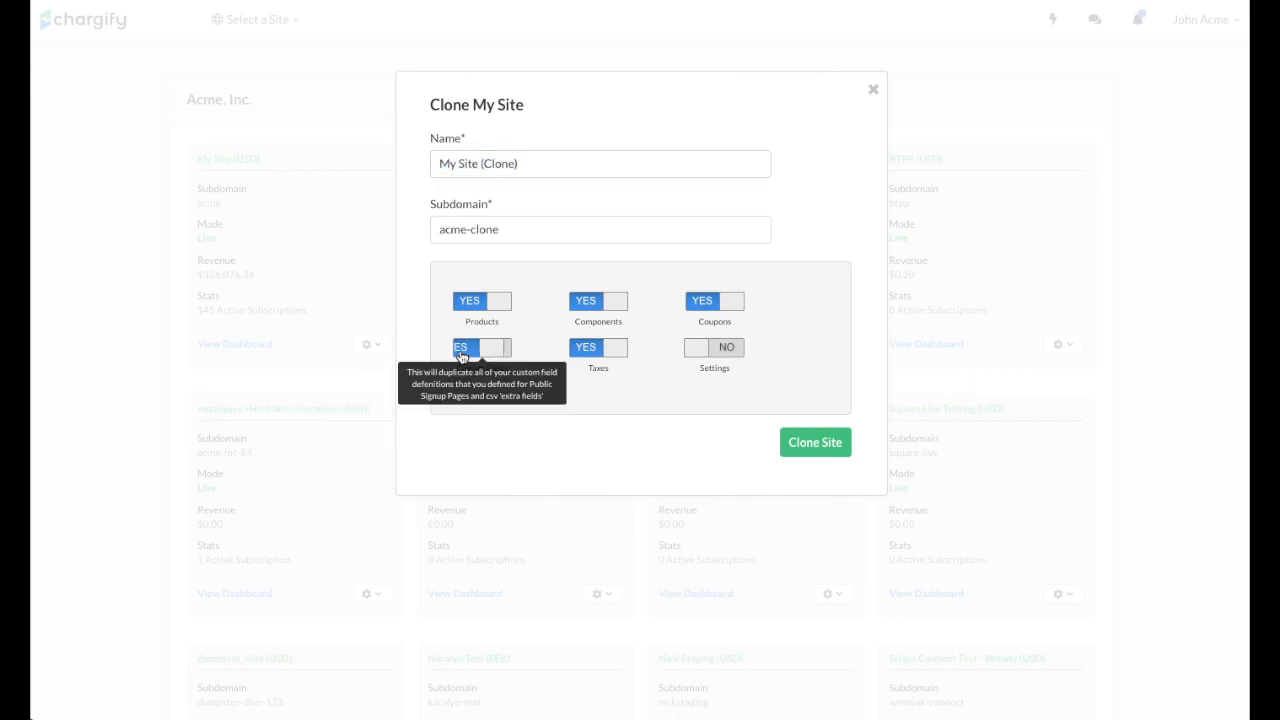
left_click(481, 347)
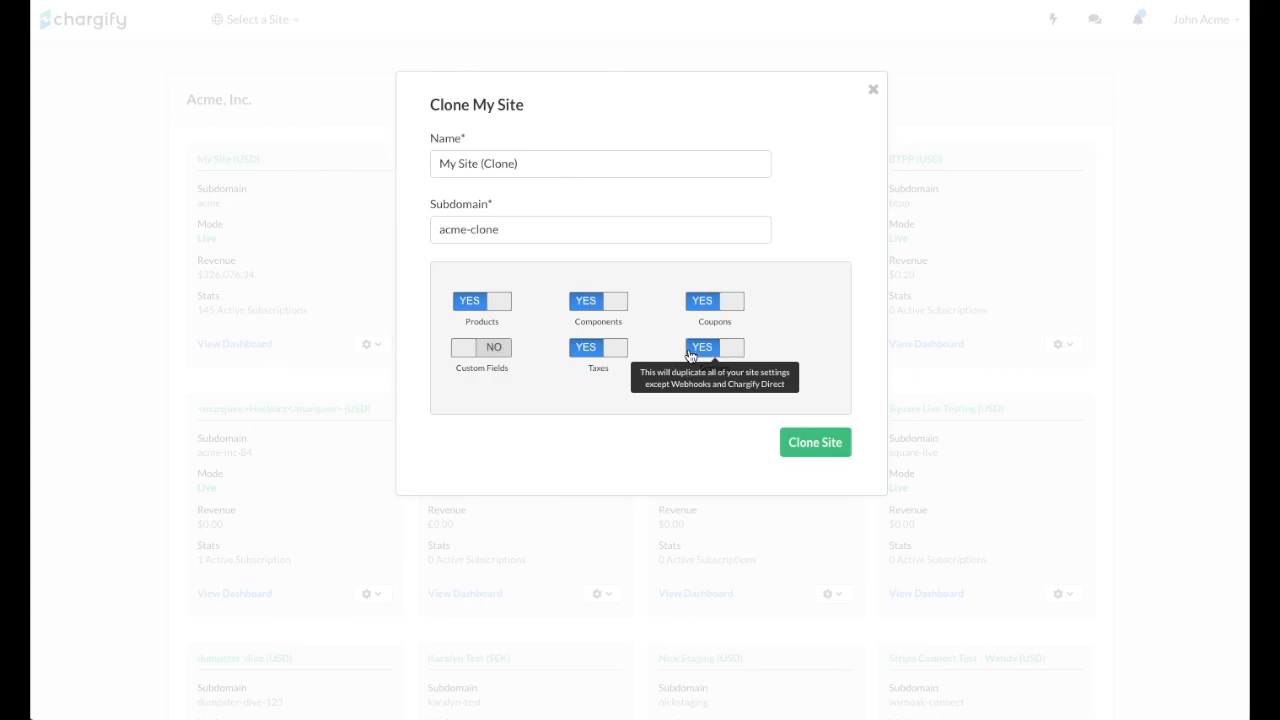
left_click(714, 347)
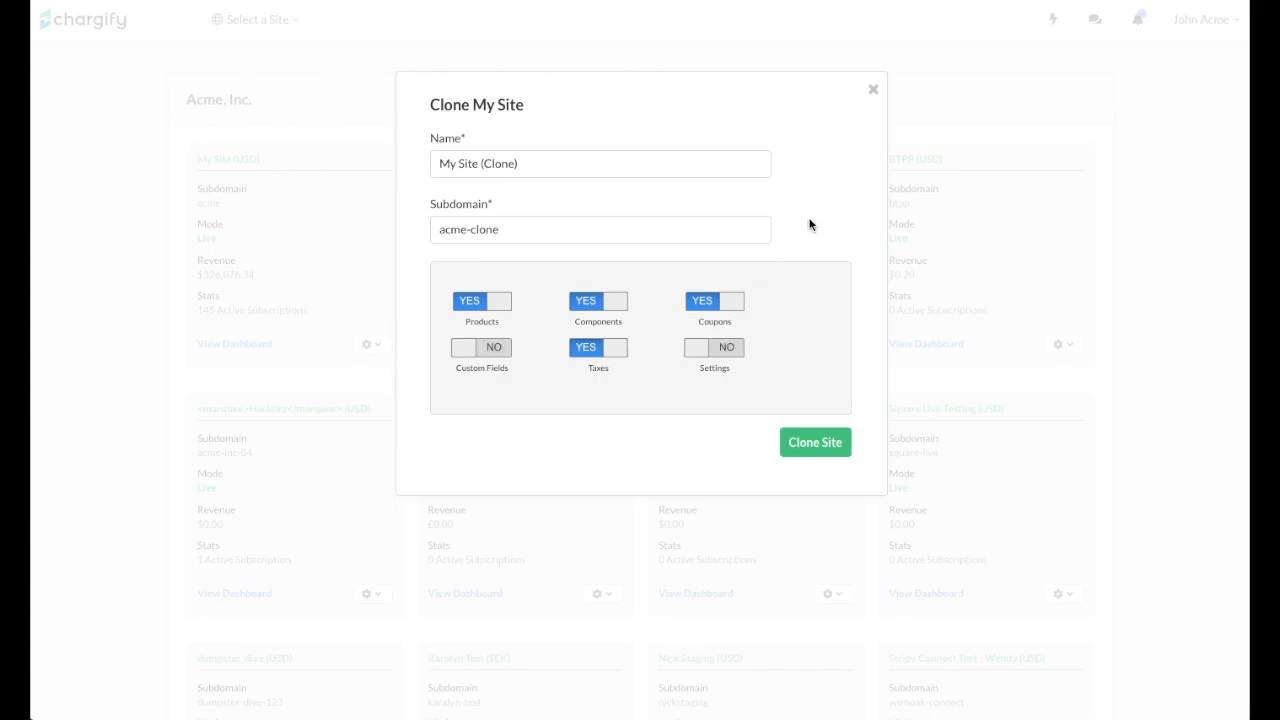
mouse_move(873, 89)
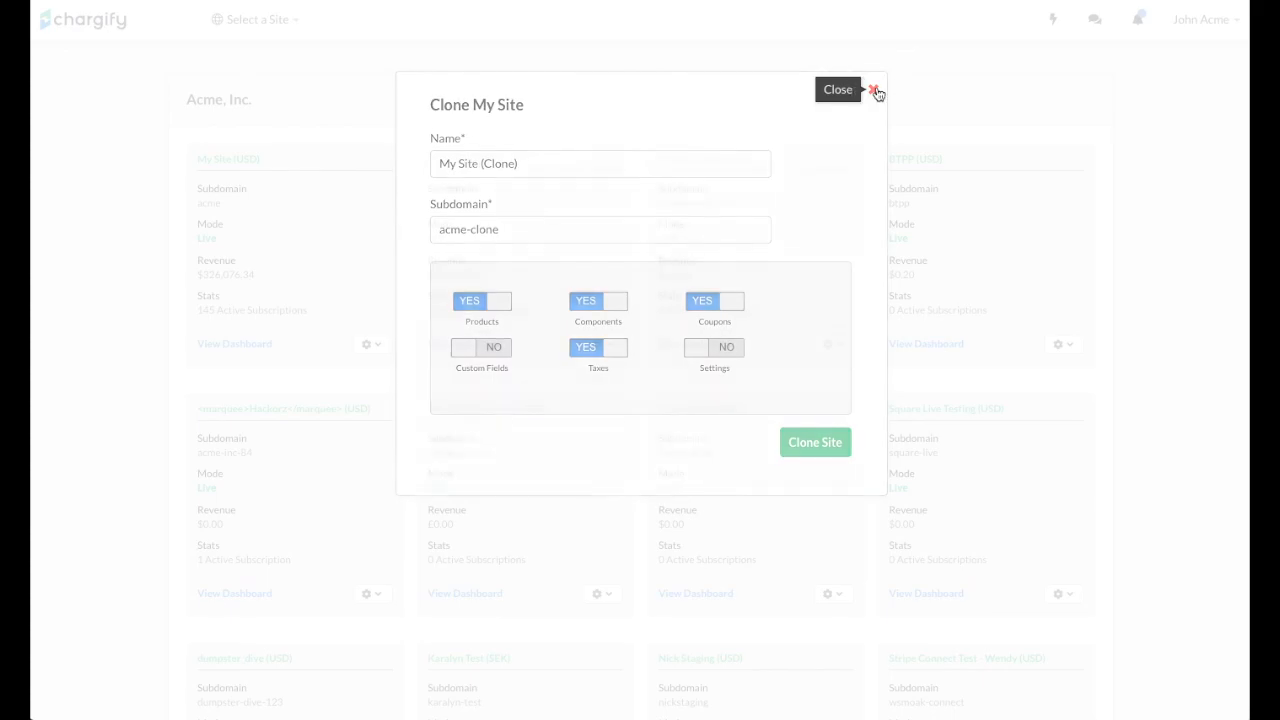
left_click(874, 90)
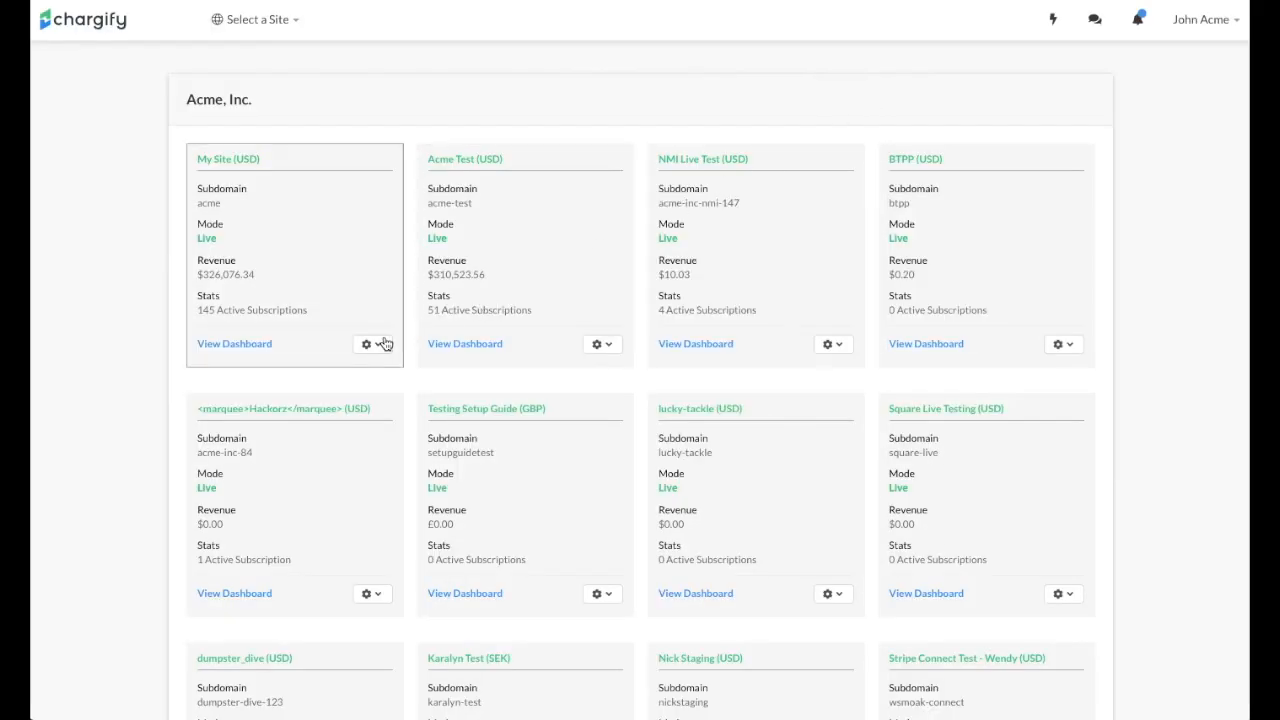
- Open My Site's Edit Site Details and review its formats, time zone and shared key
left_click(371, 343)
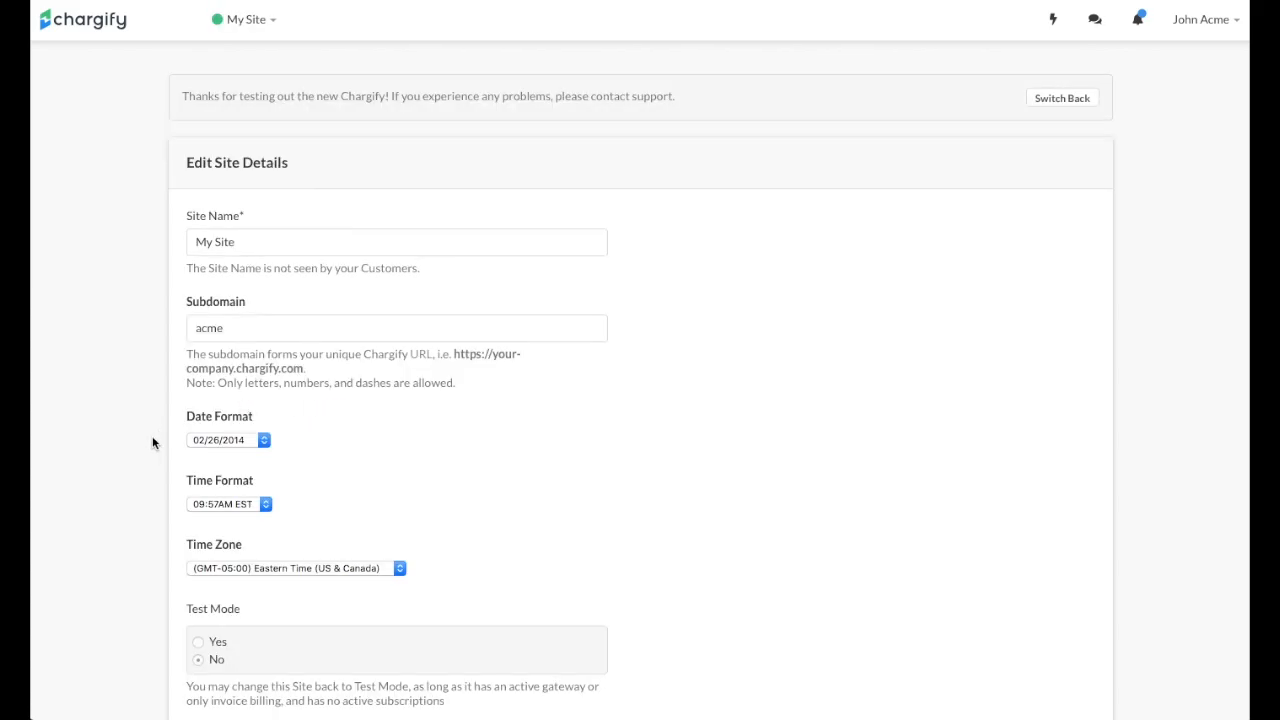
scroll("down", 3)
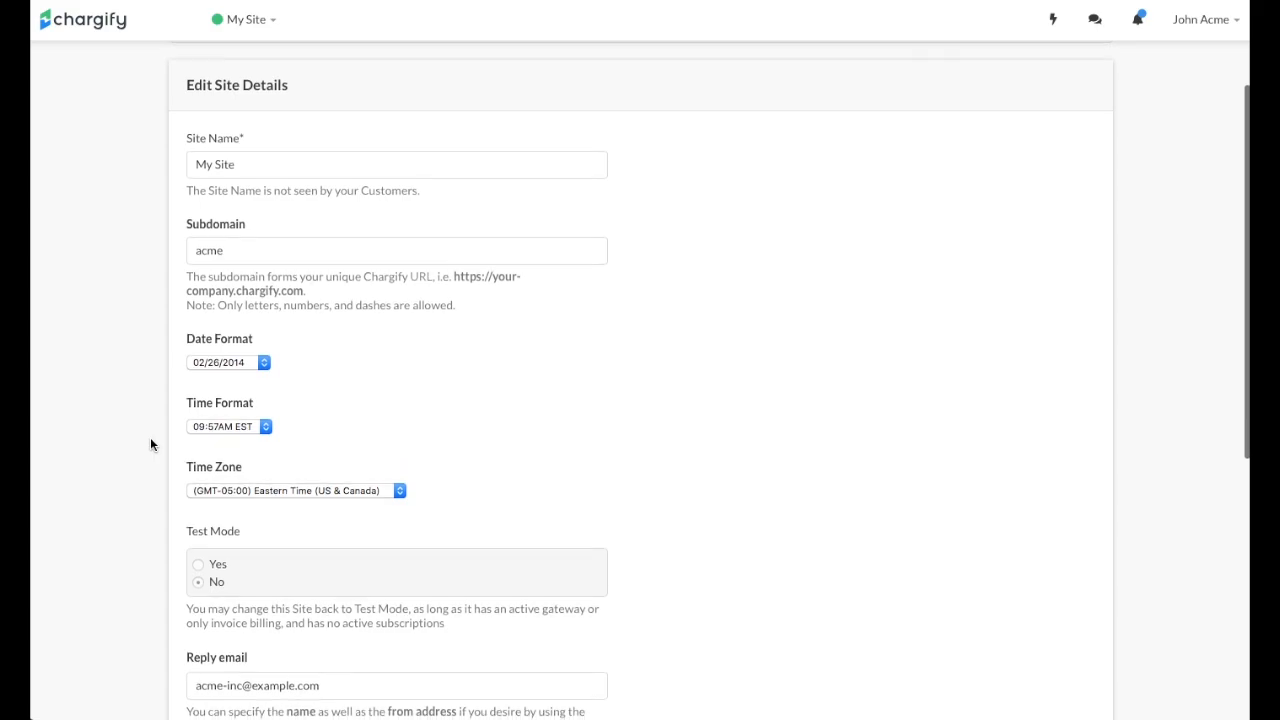
scroll("down", 3)
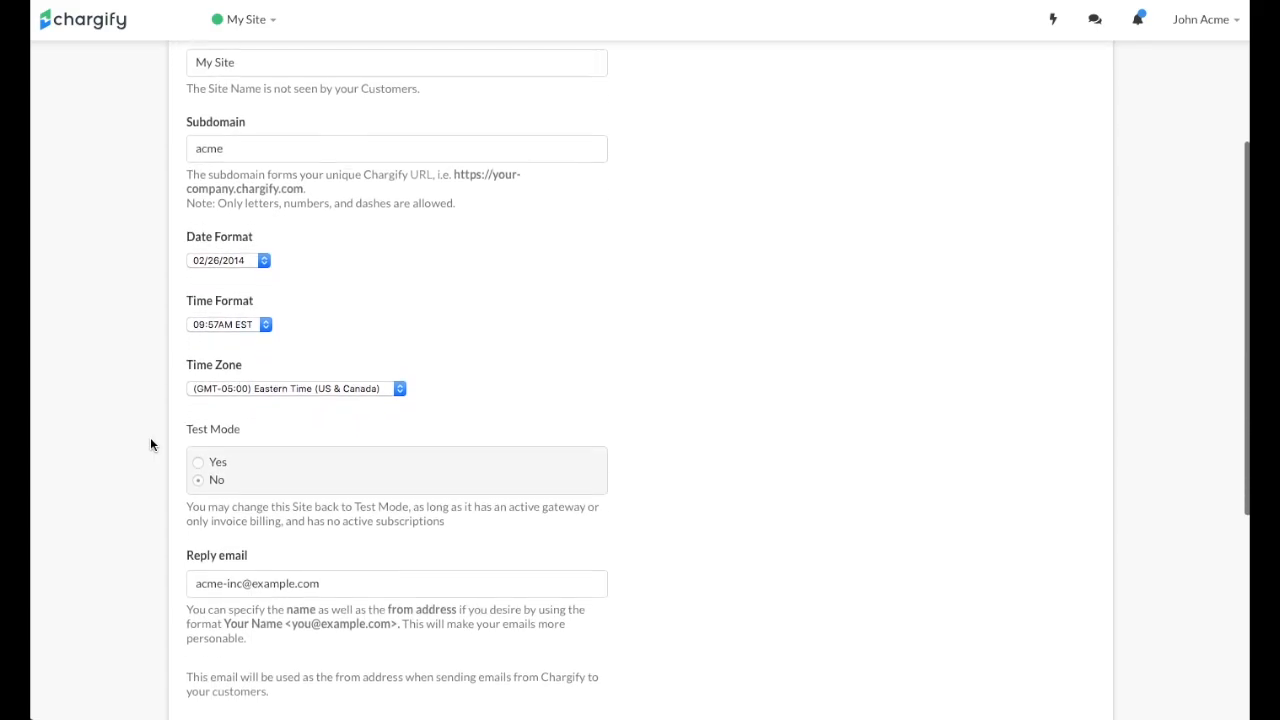
scroll("down", 3)
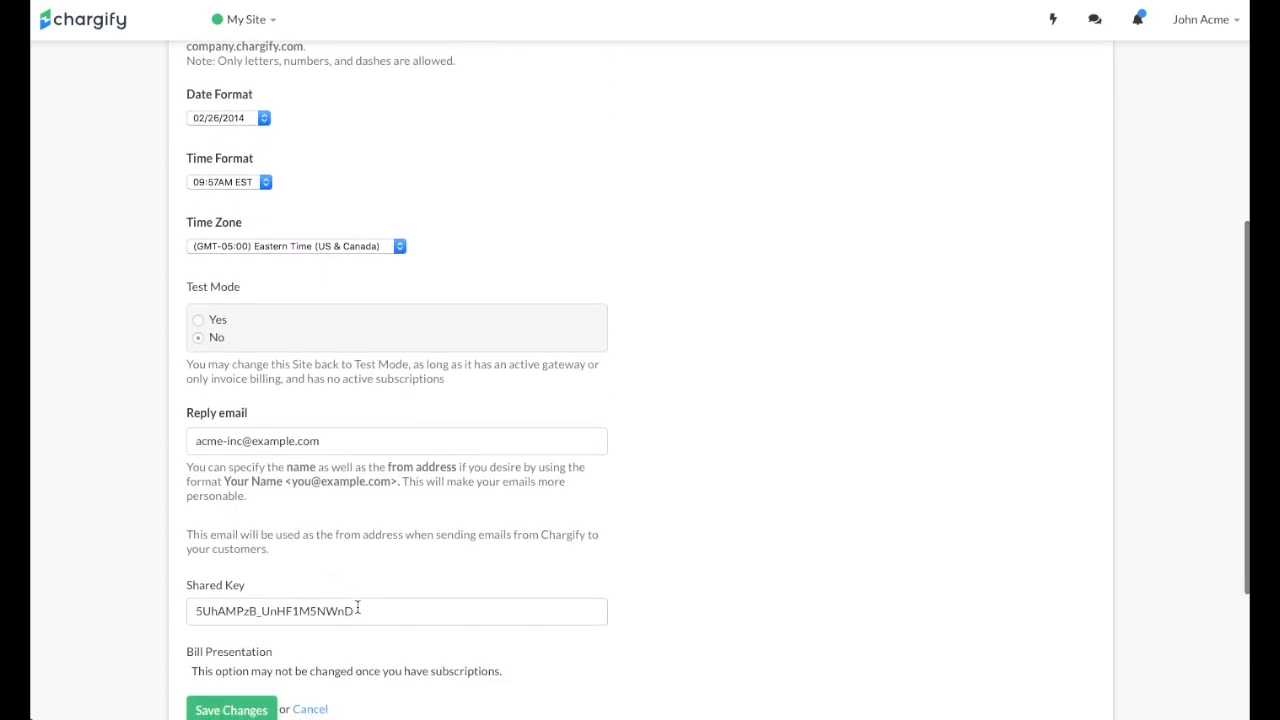